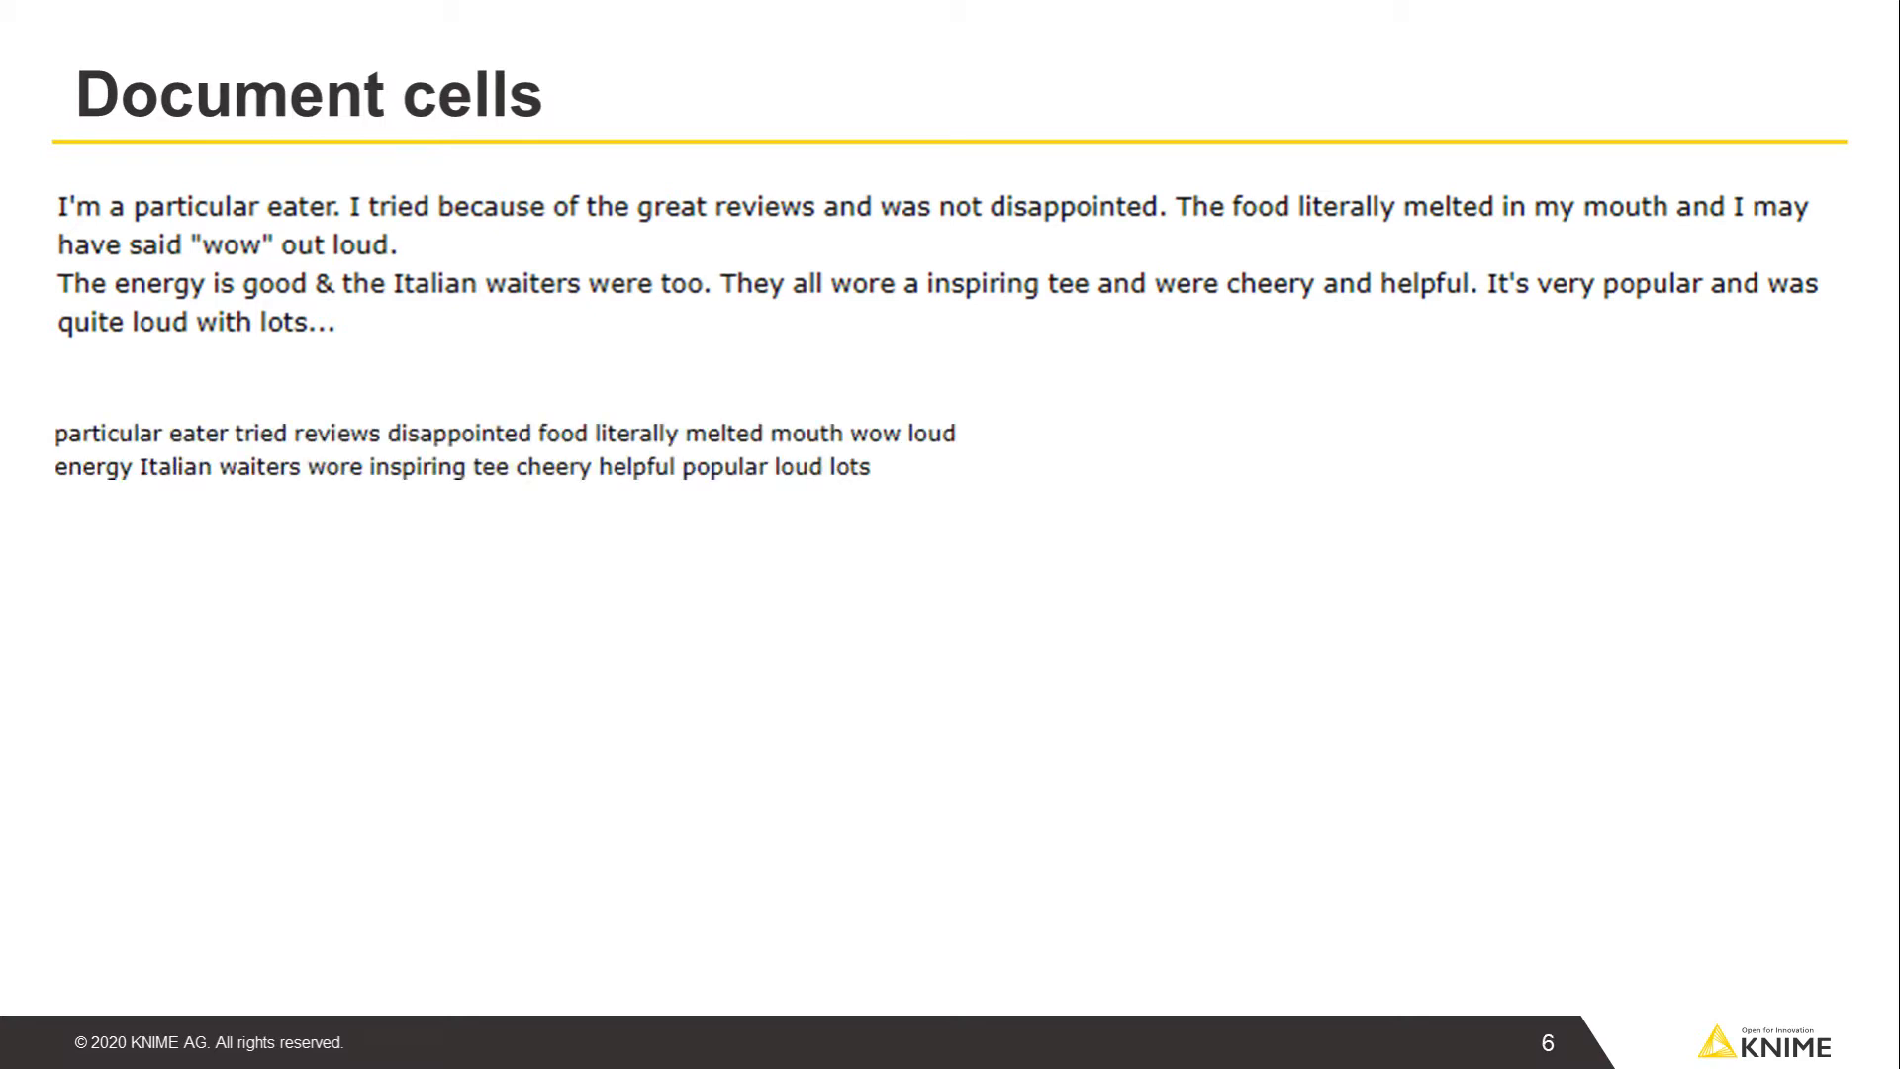
Switch from the slide deck to the 'Additional Data Types for Text Mining' workflow
key("Right")
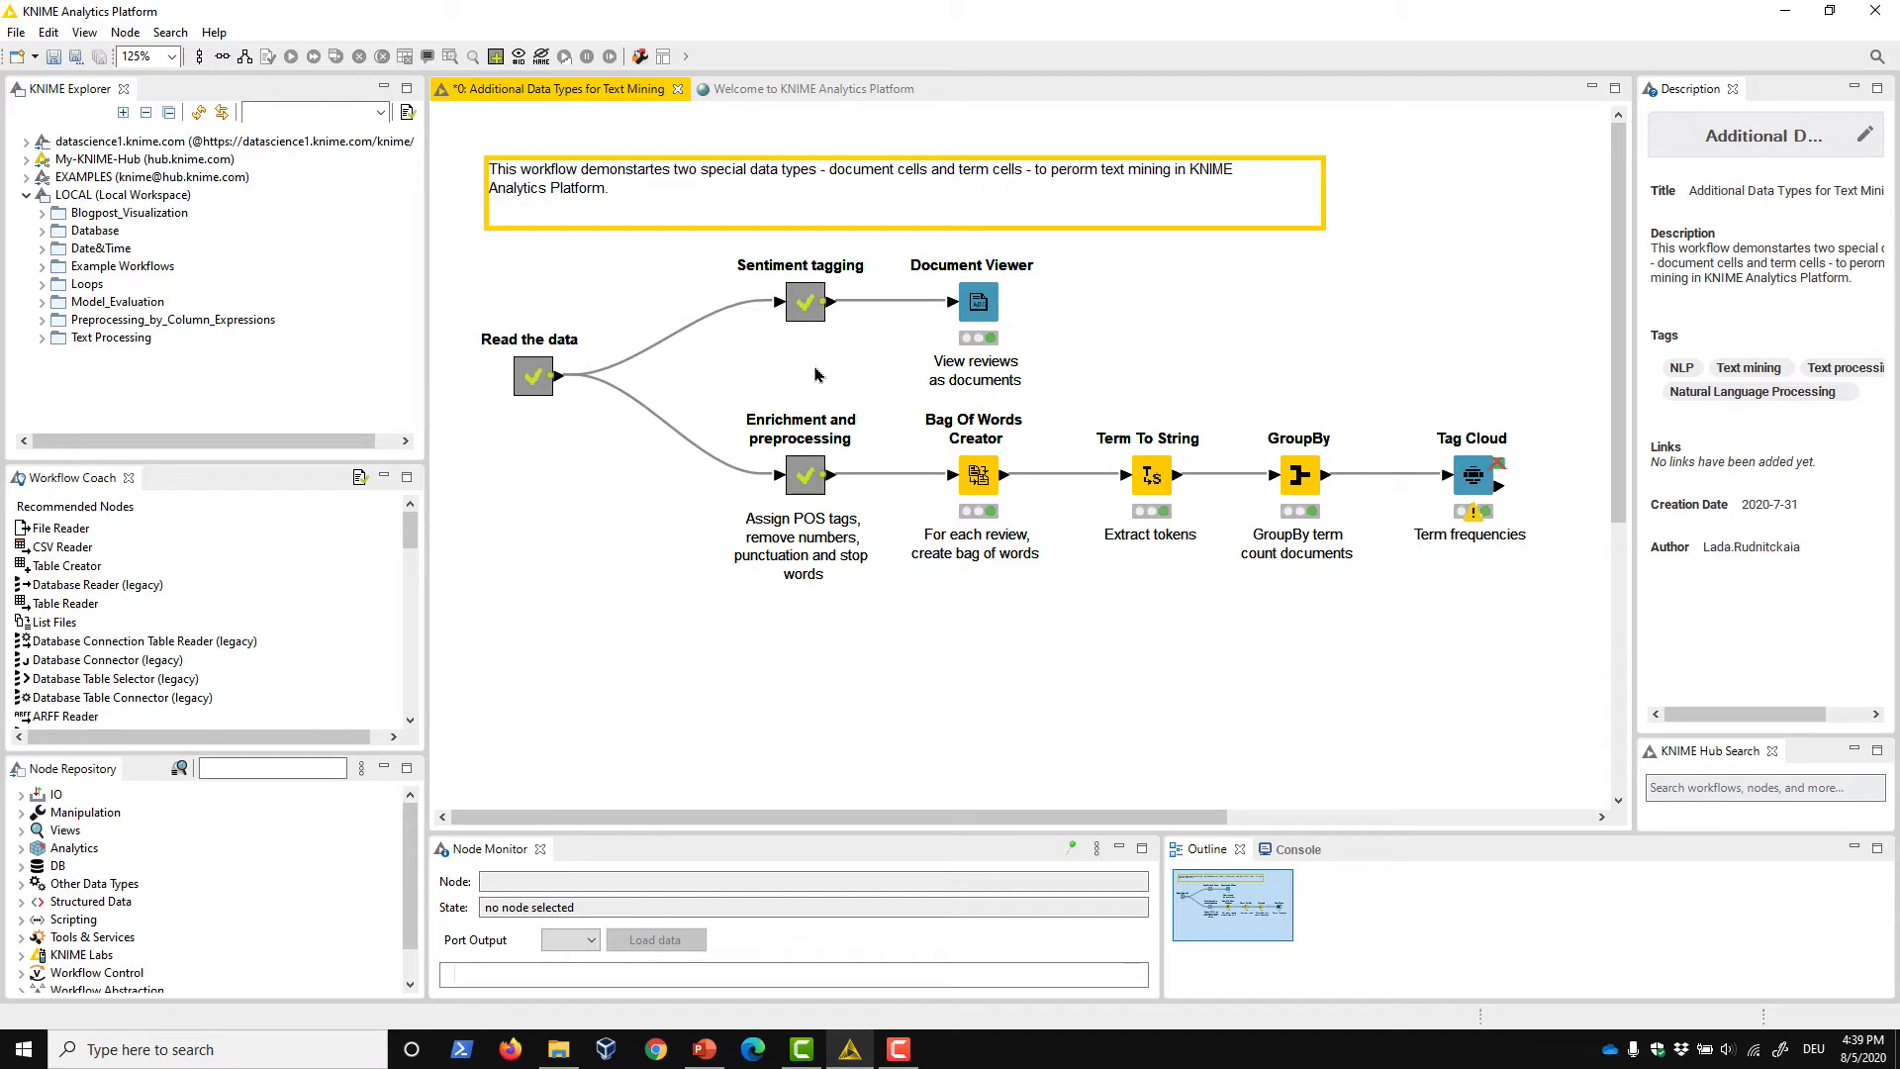
mouse_move(819, 327)
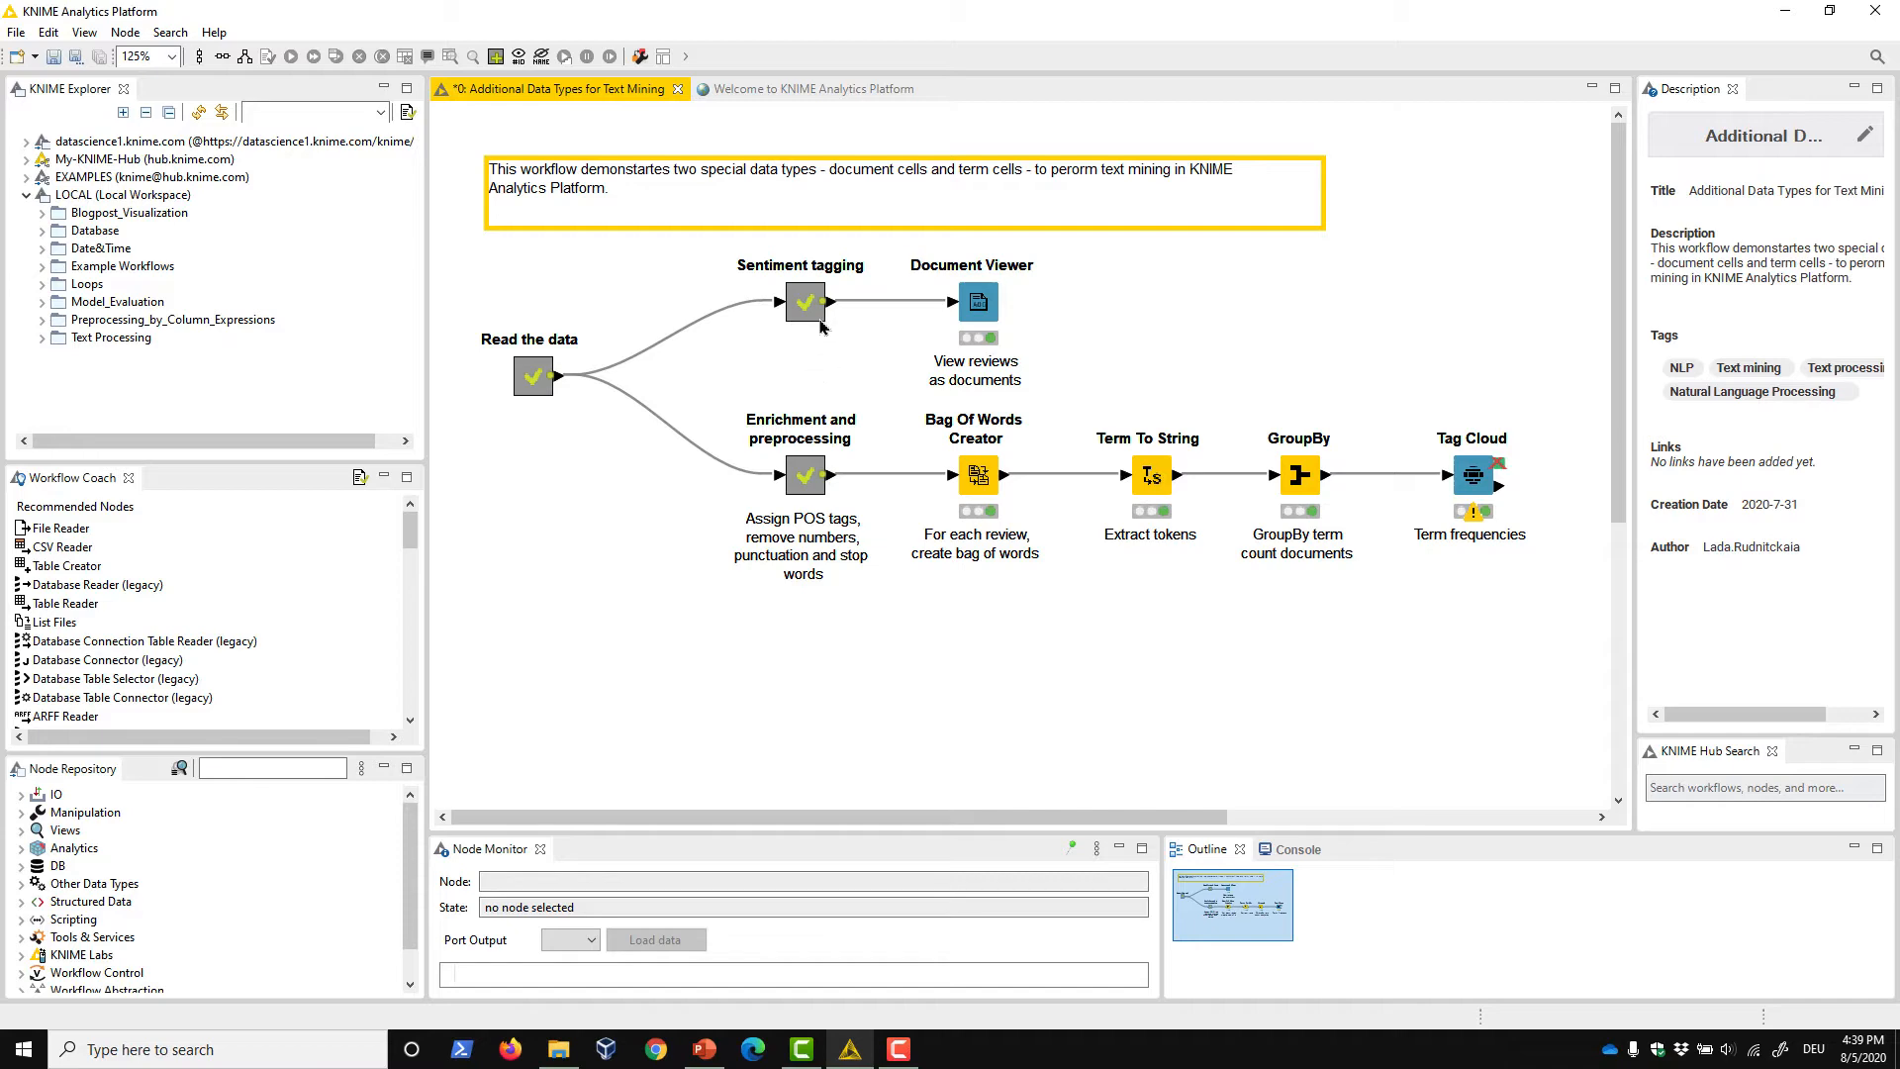
double_click(804, 301)
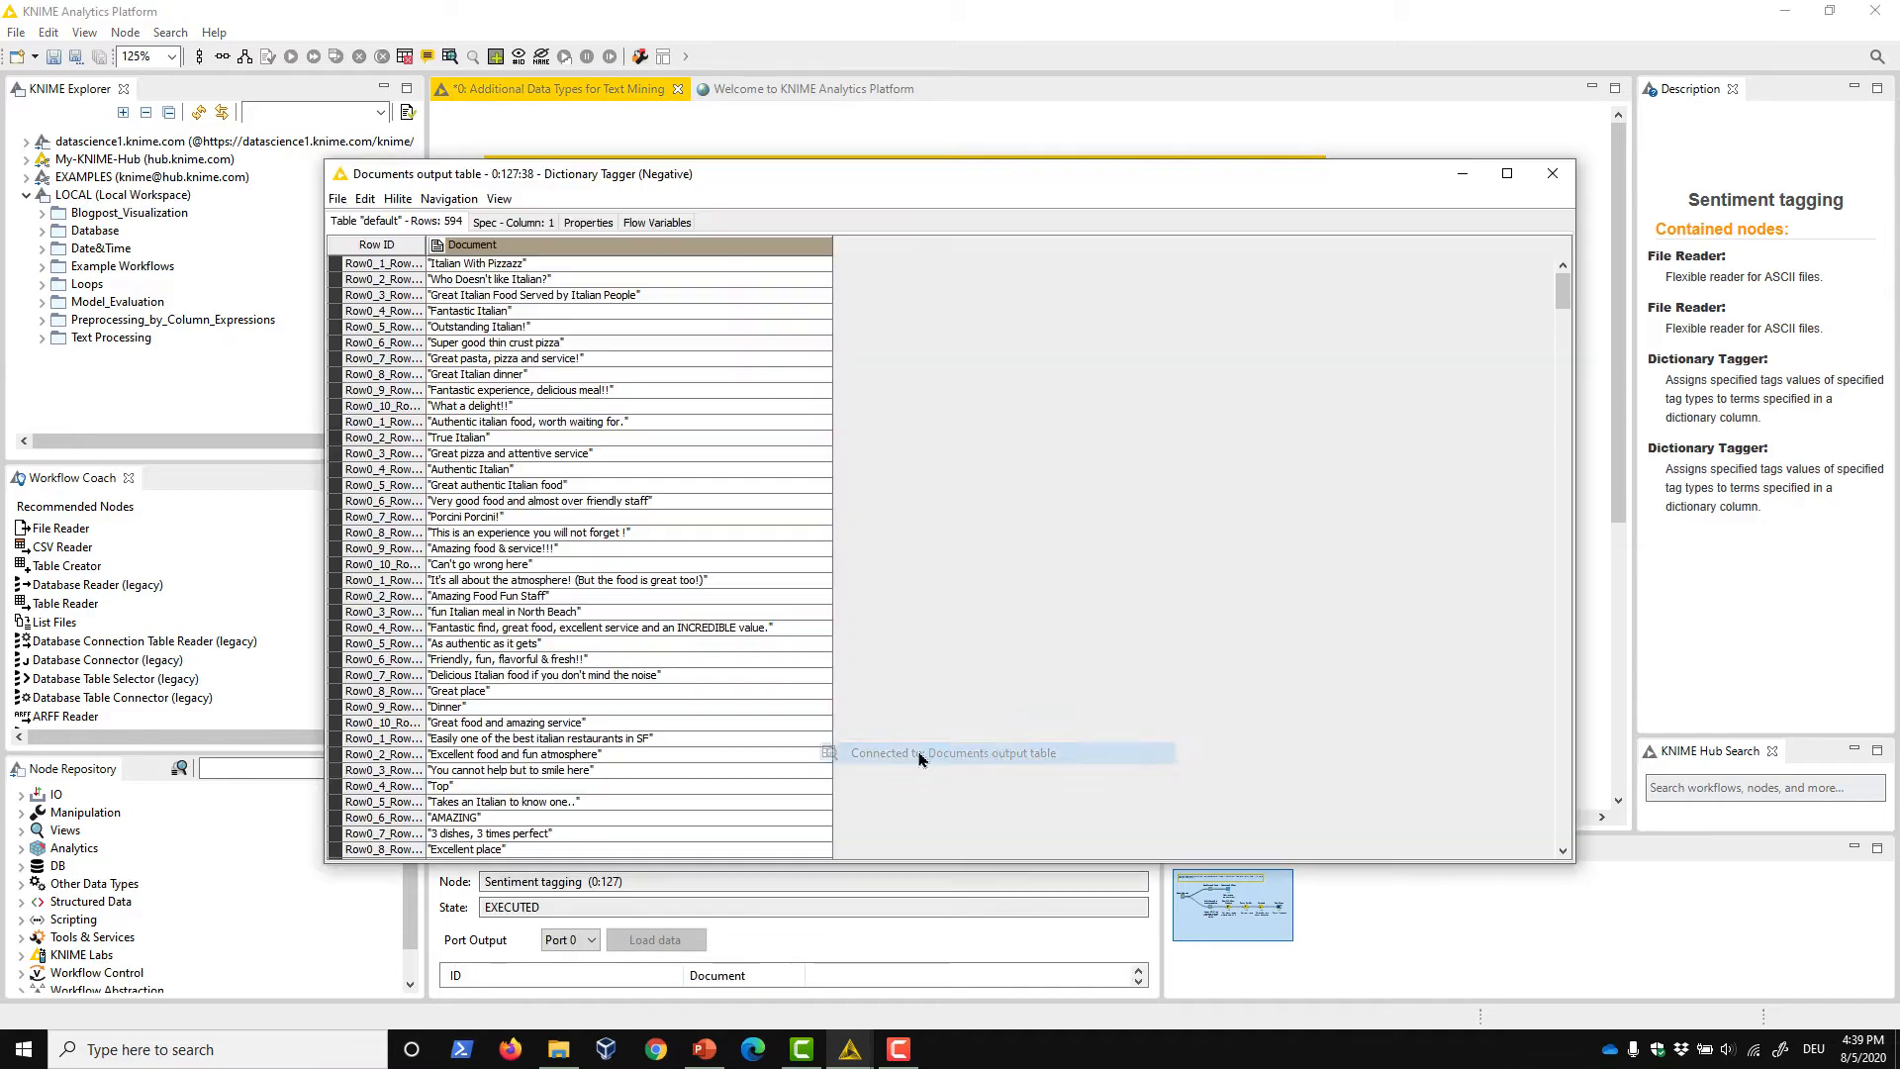
mouse_move(920, 759)
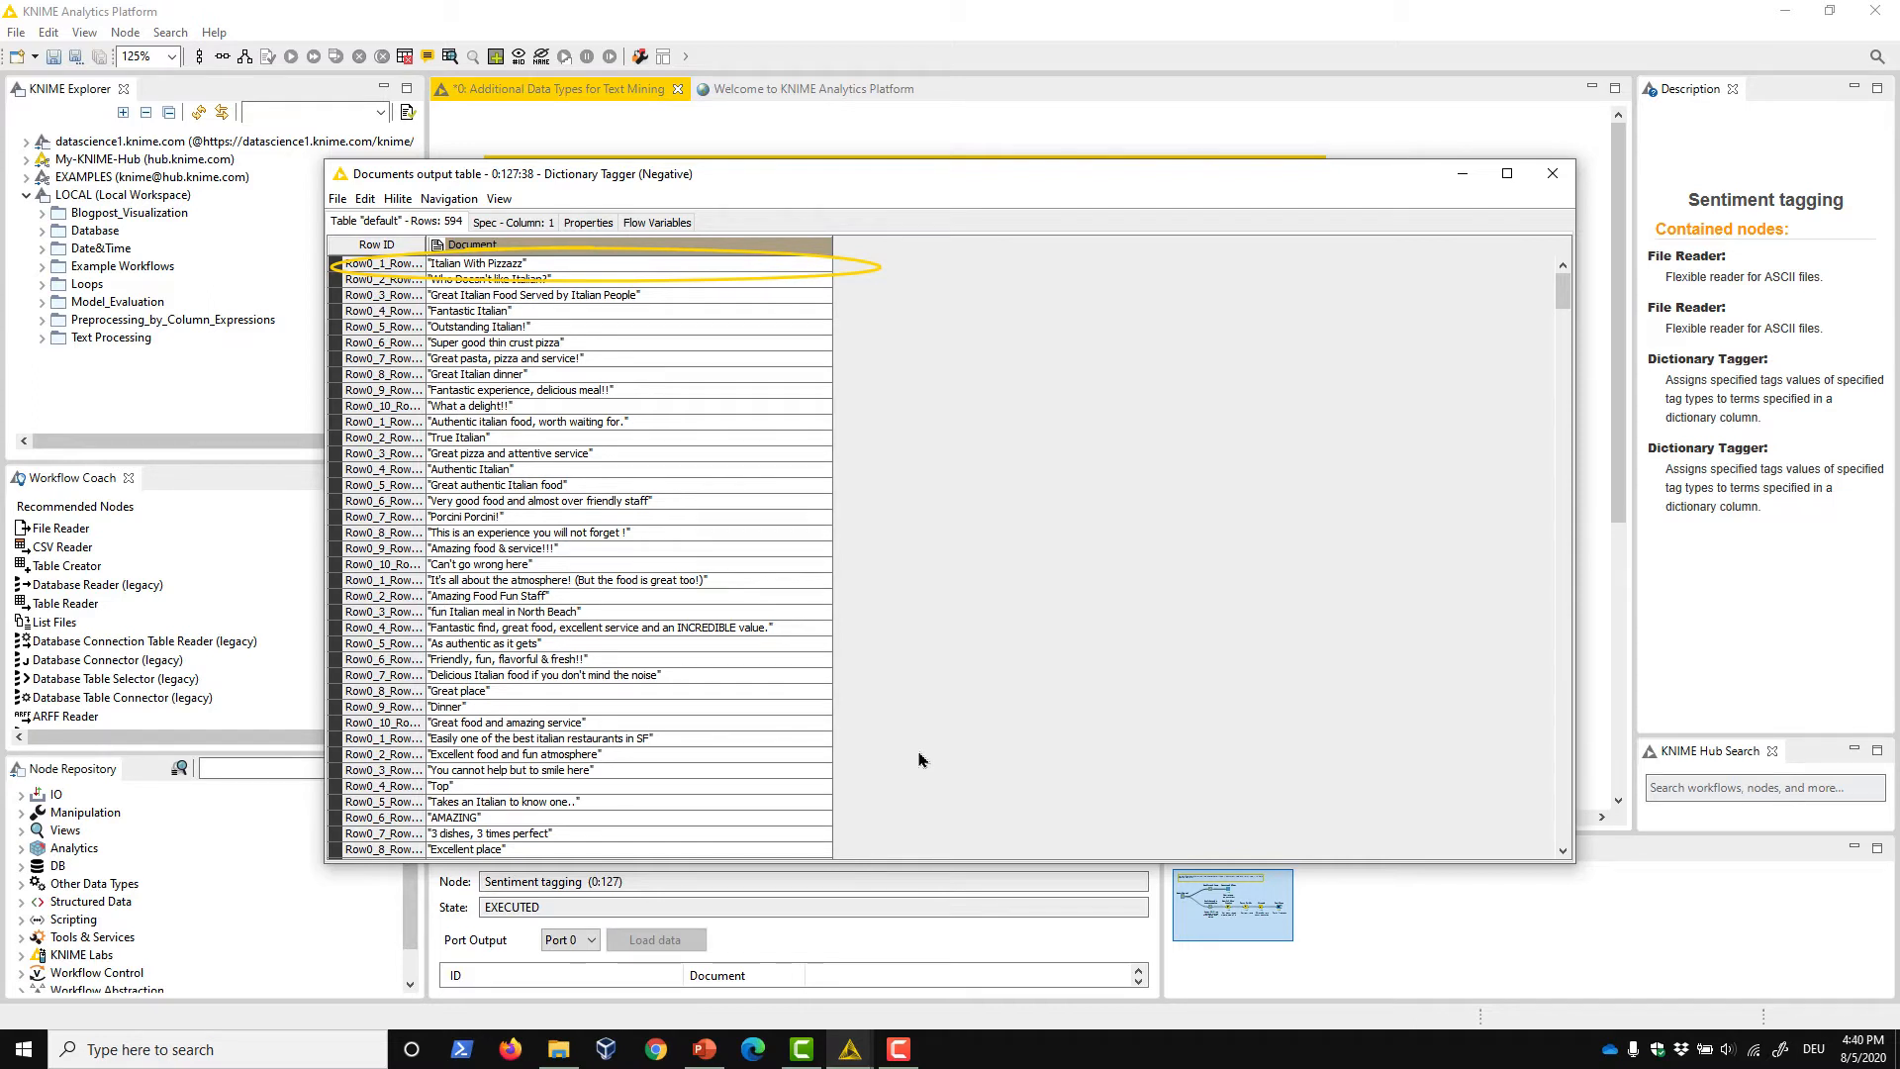
left_click(1551, 175)
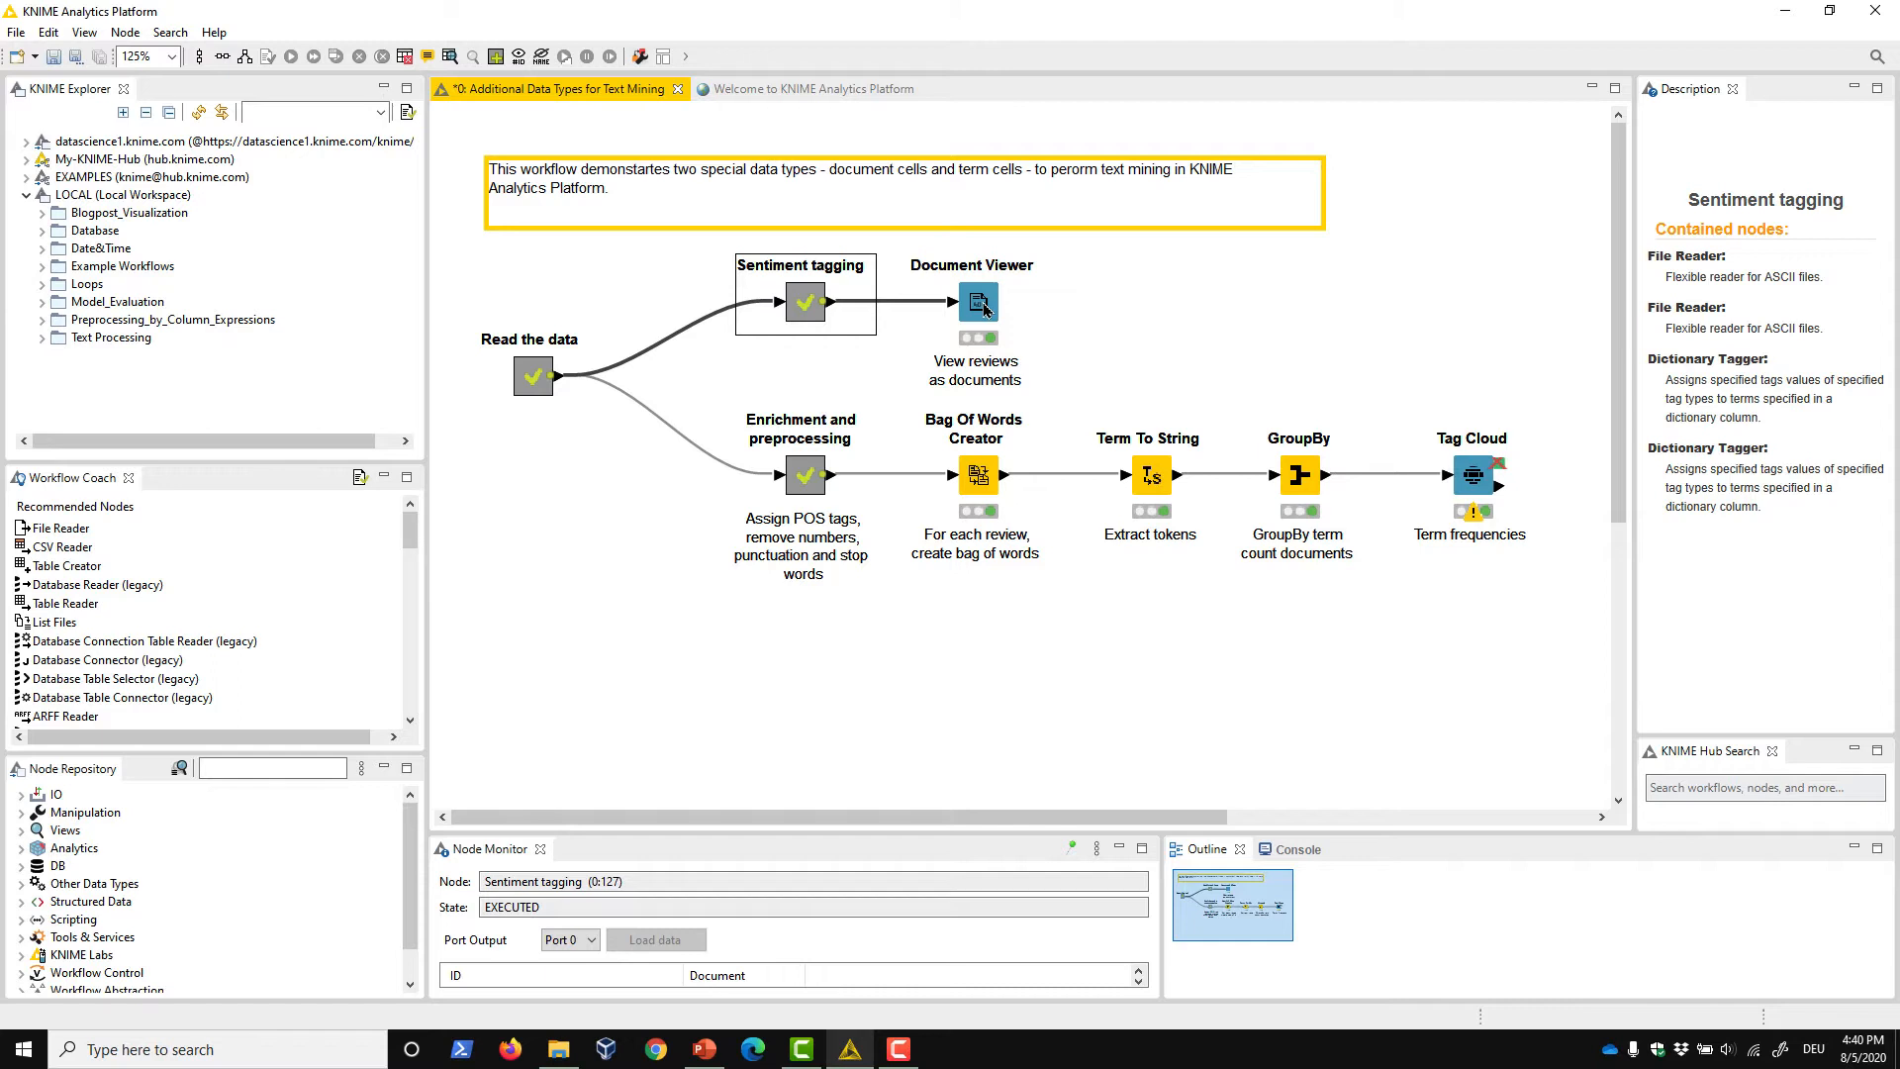
Show the Document Viewer's review list and filter titles by 'awesome' to one match
double_click(975, 301)
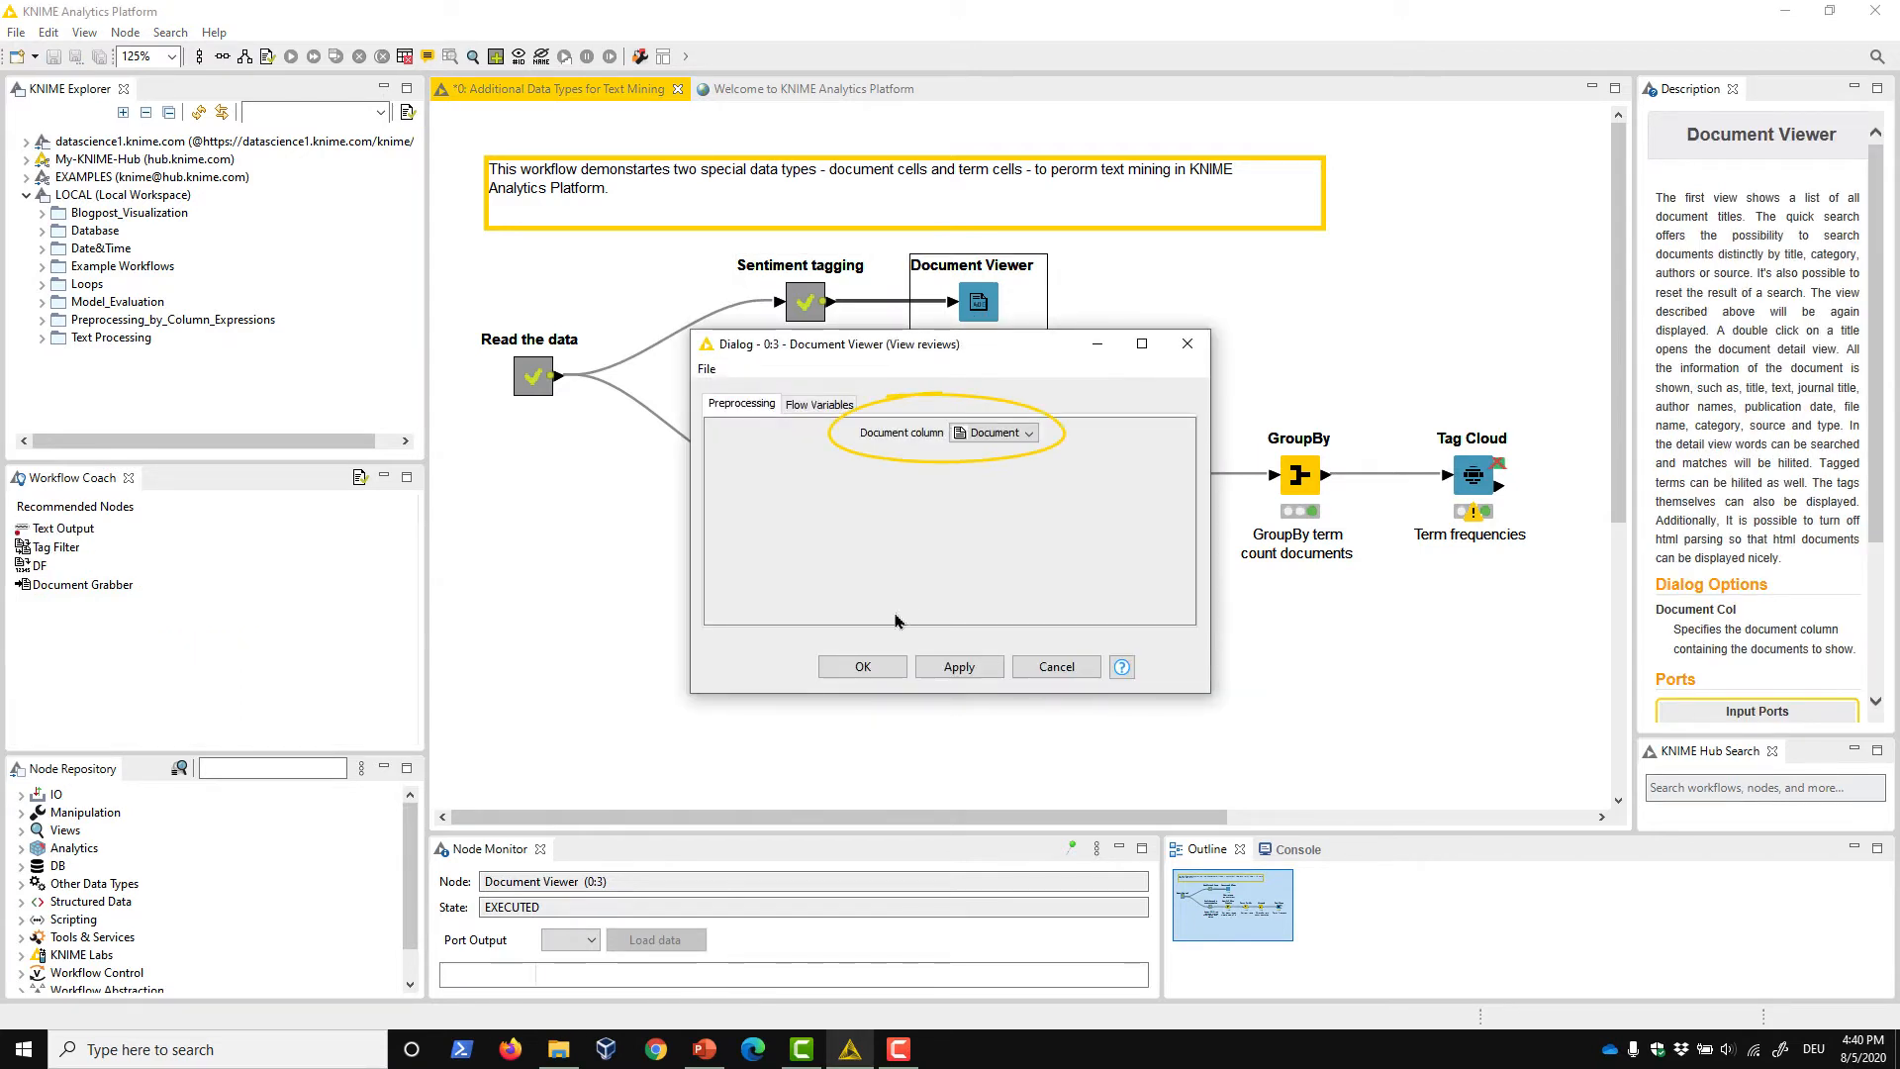
left_click(1053, 666)
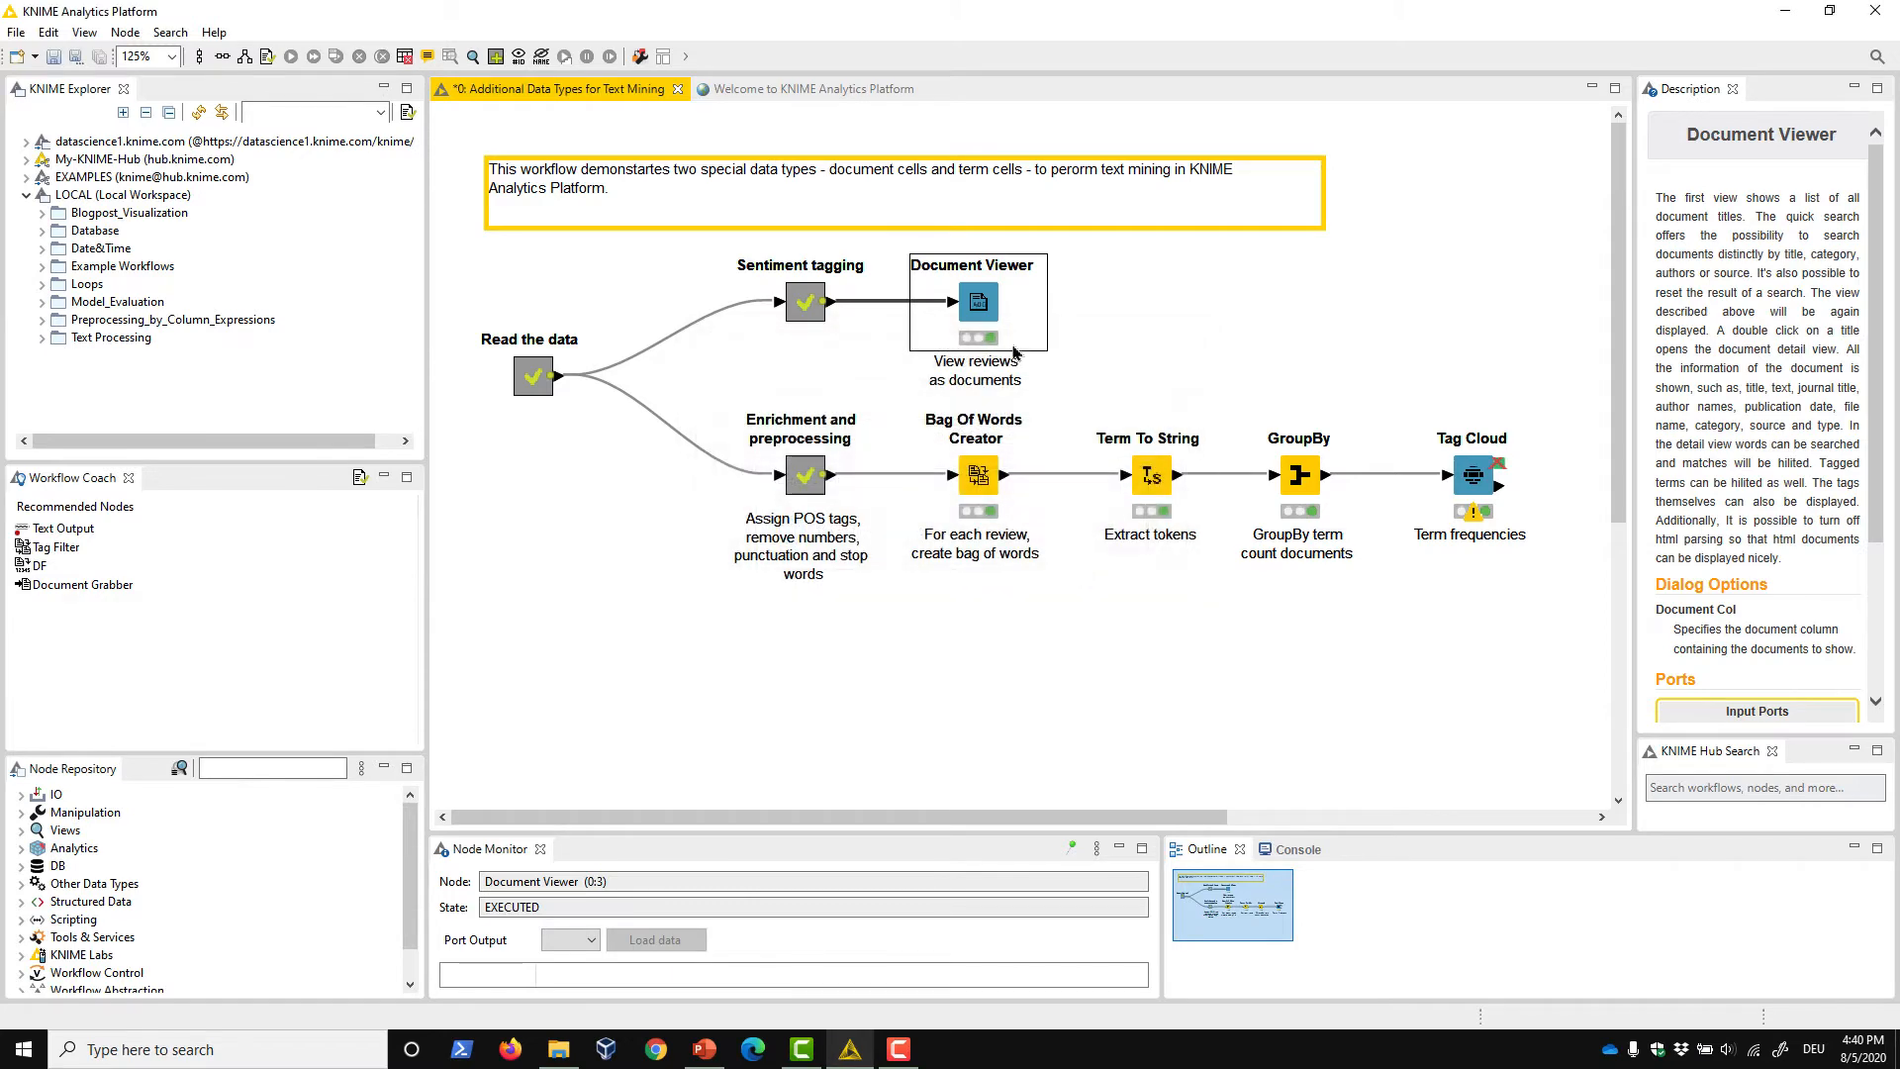
double_click(975, 301)
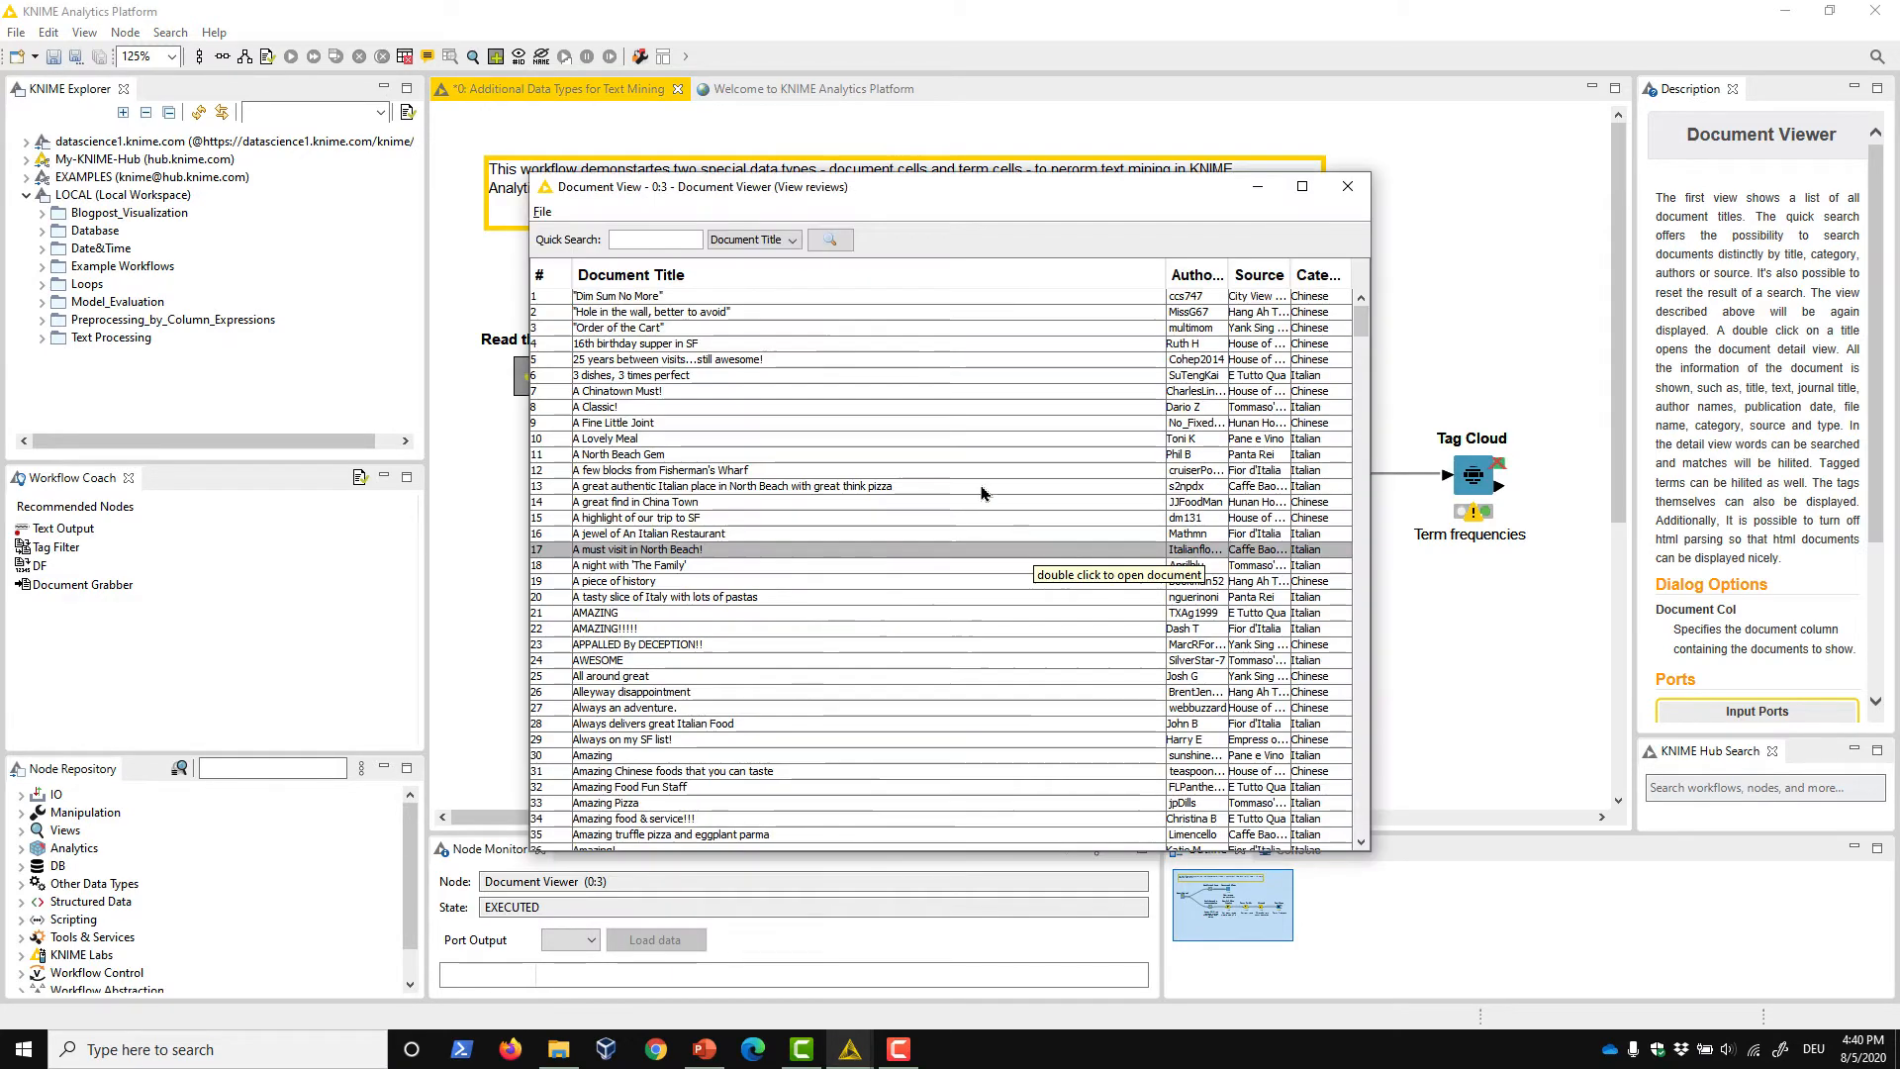
type("awesome")
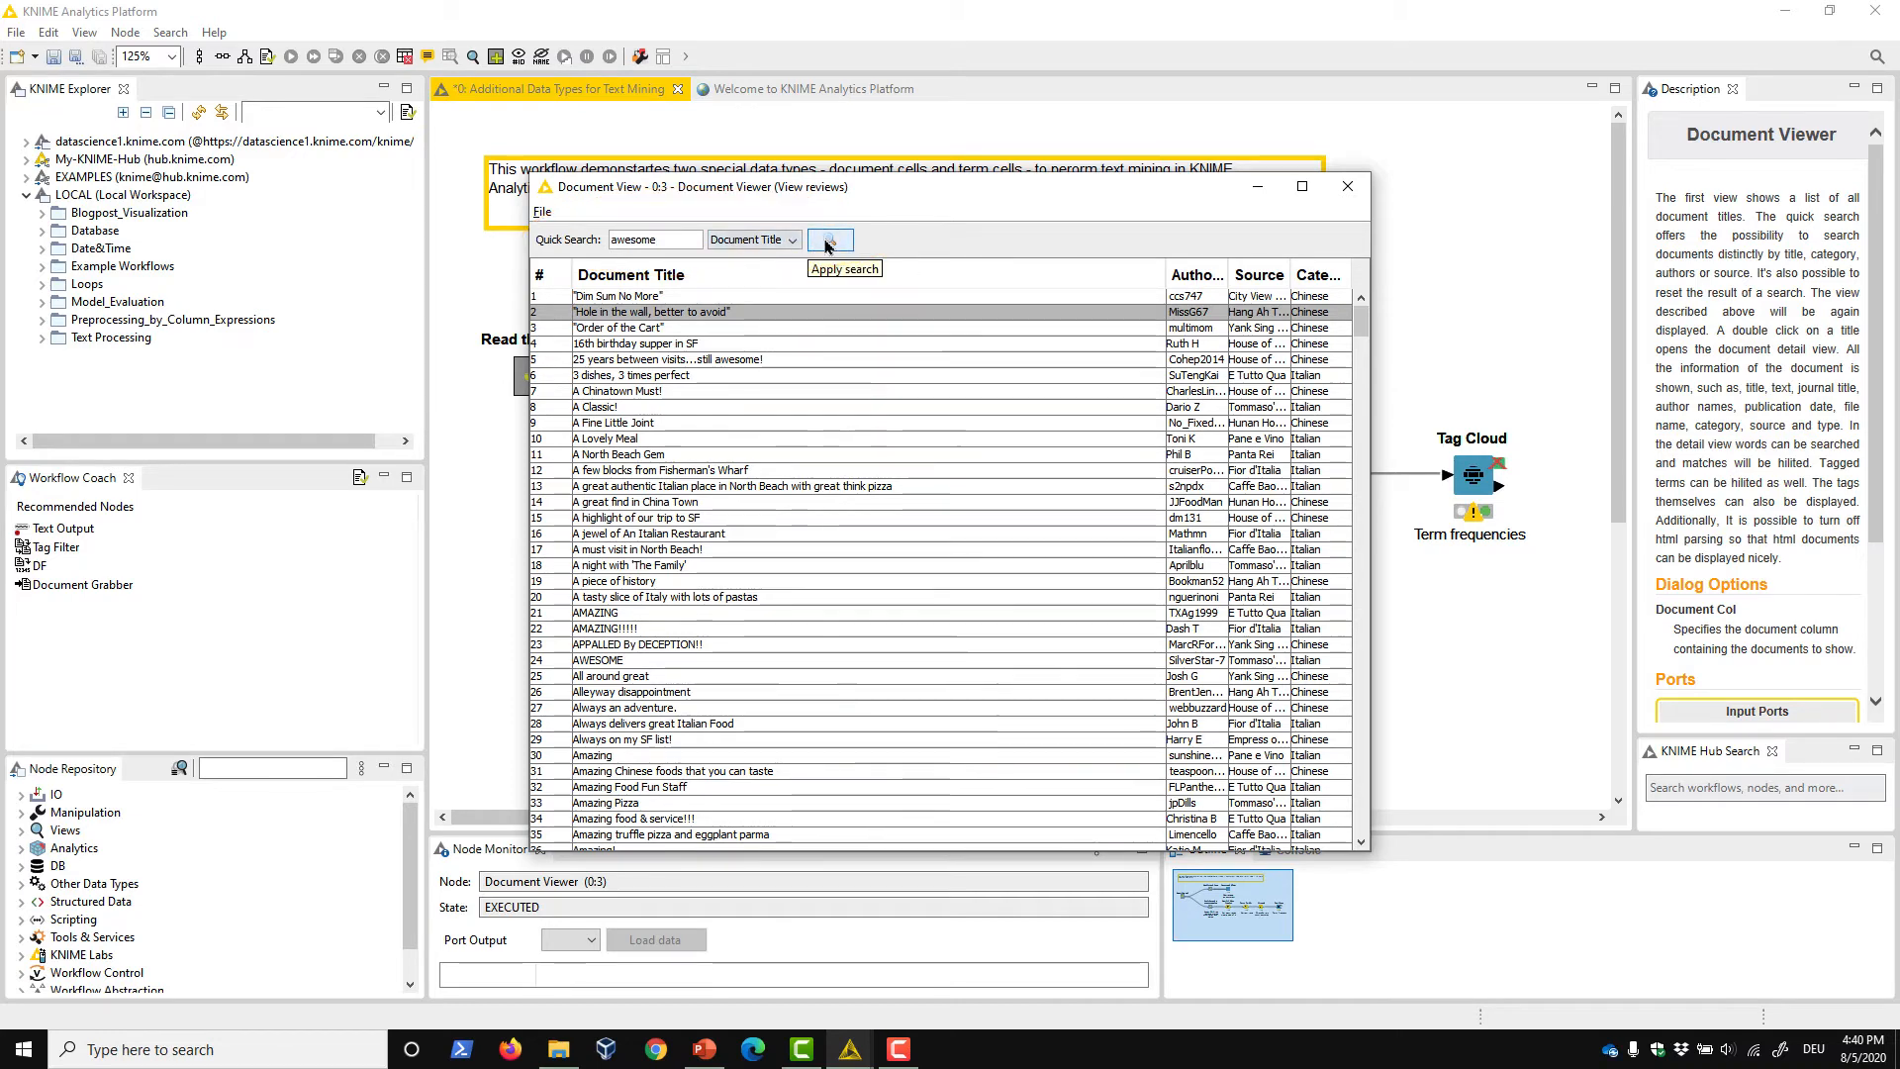
left_click(752, 240)
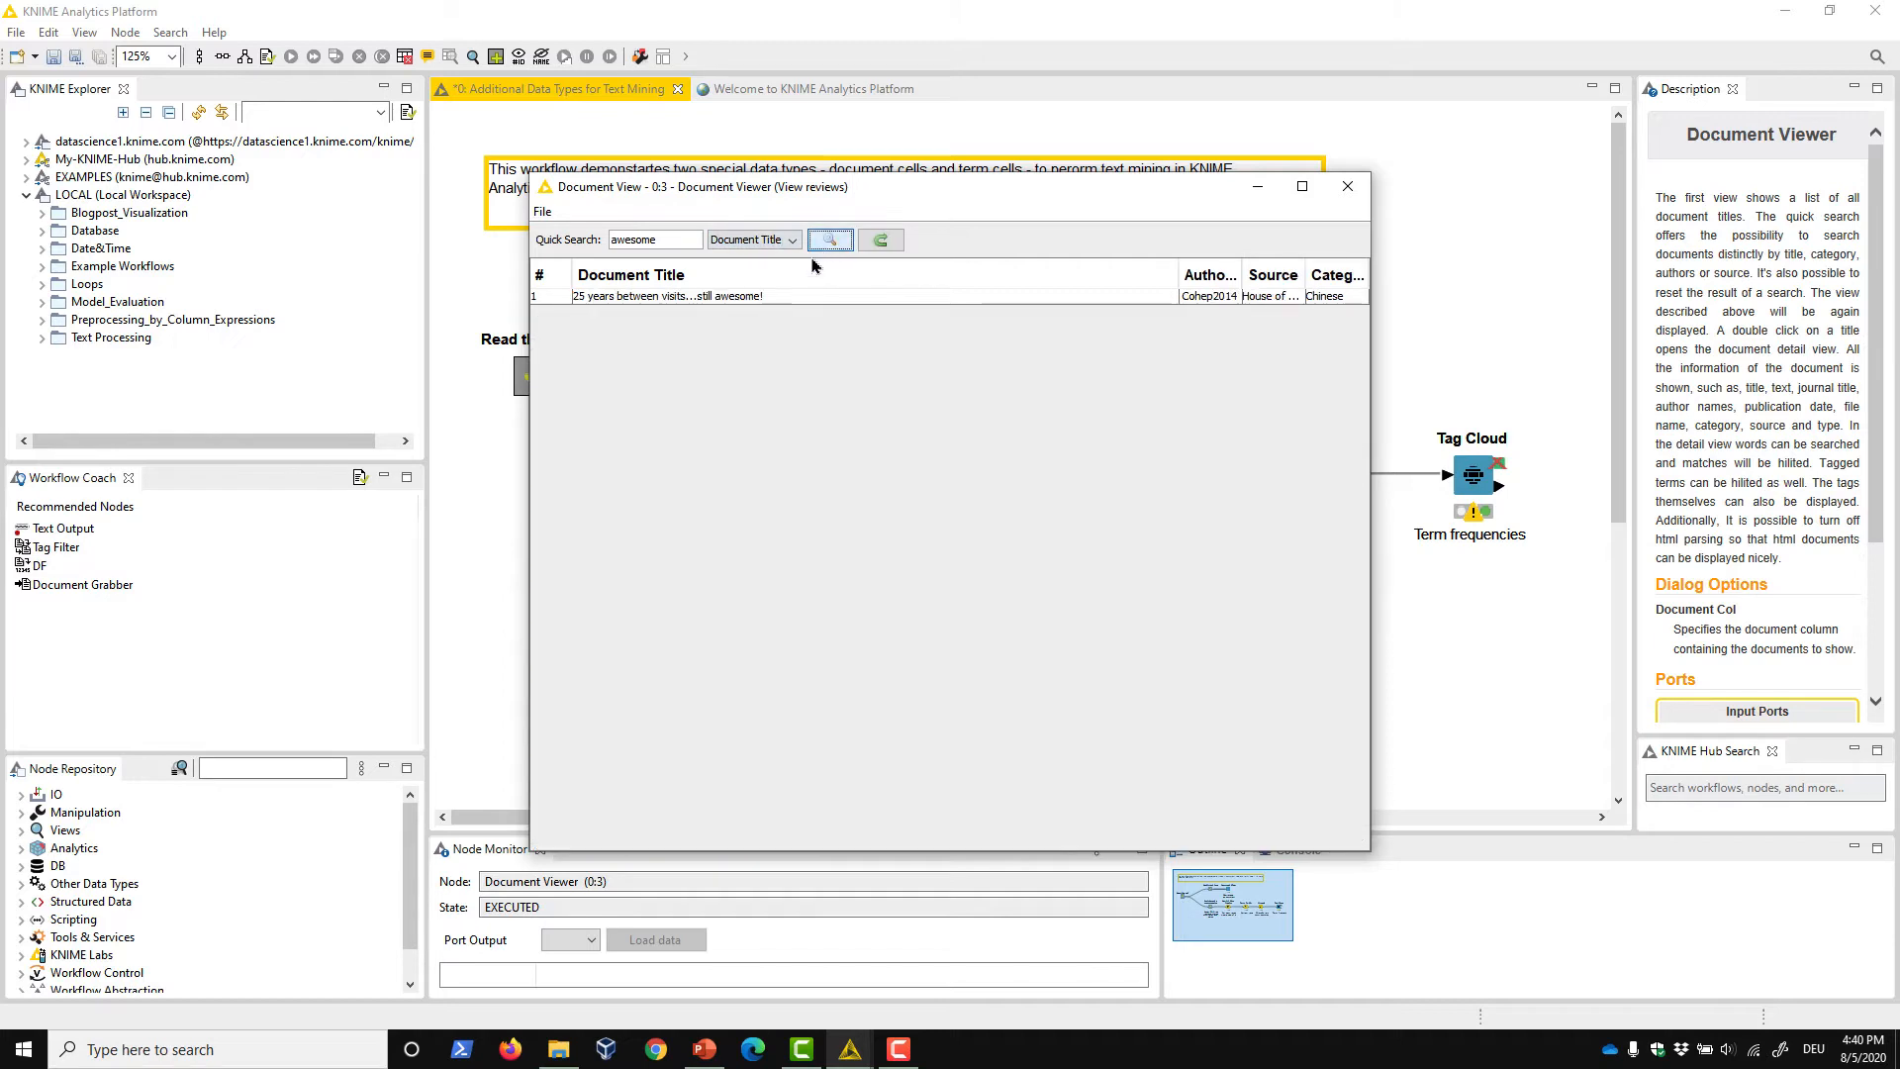
mouse_move(774, 301)
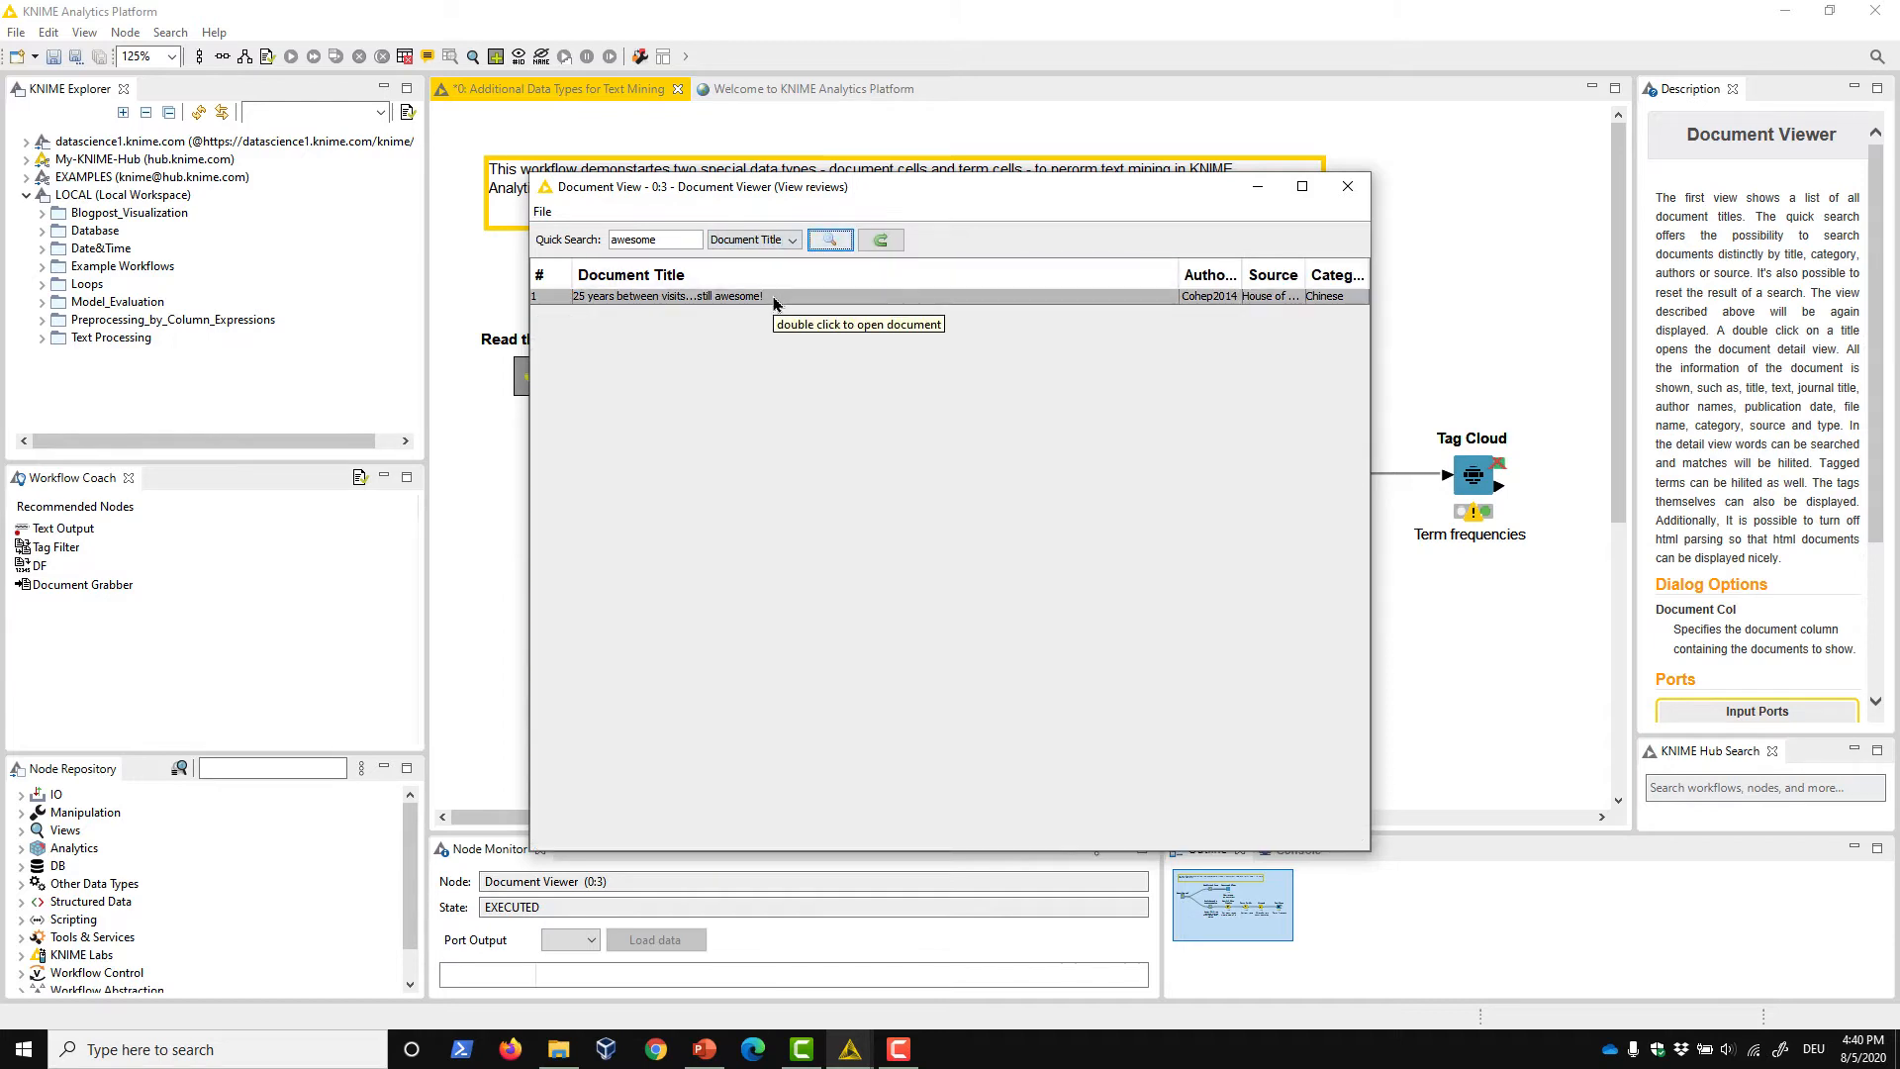
Show the 'still awesome' review in detail with its numbers highlighted via [1-9]+
double_click(667, 295)
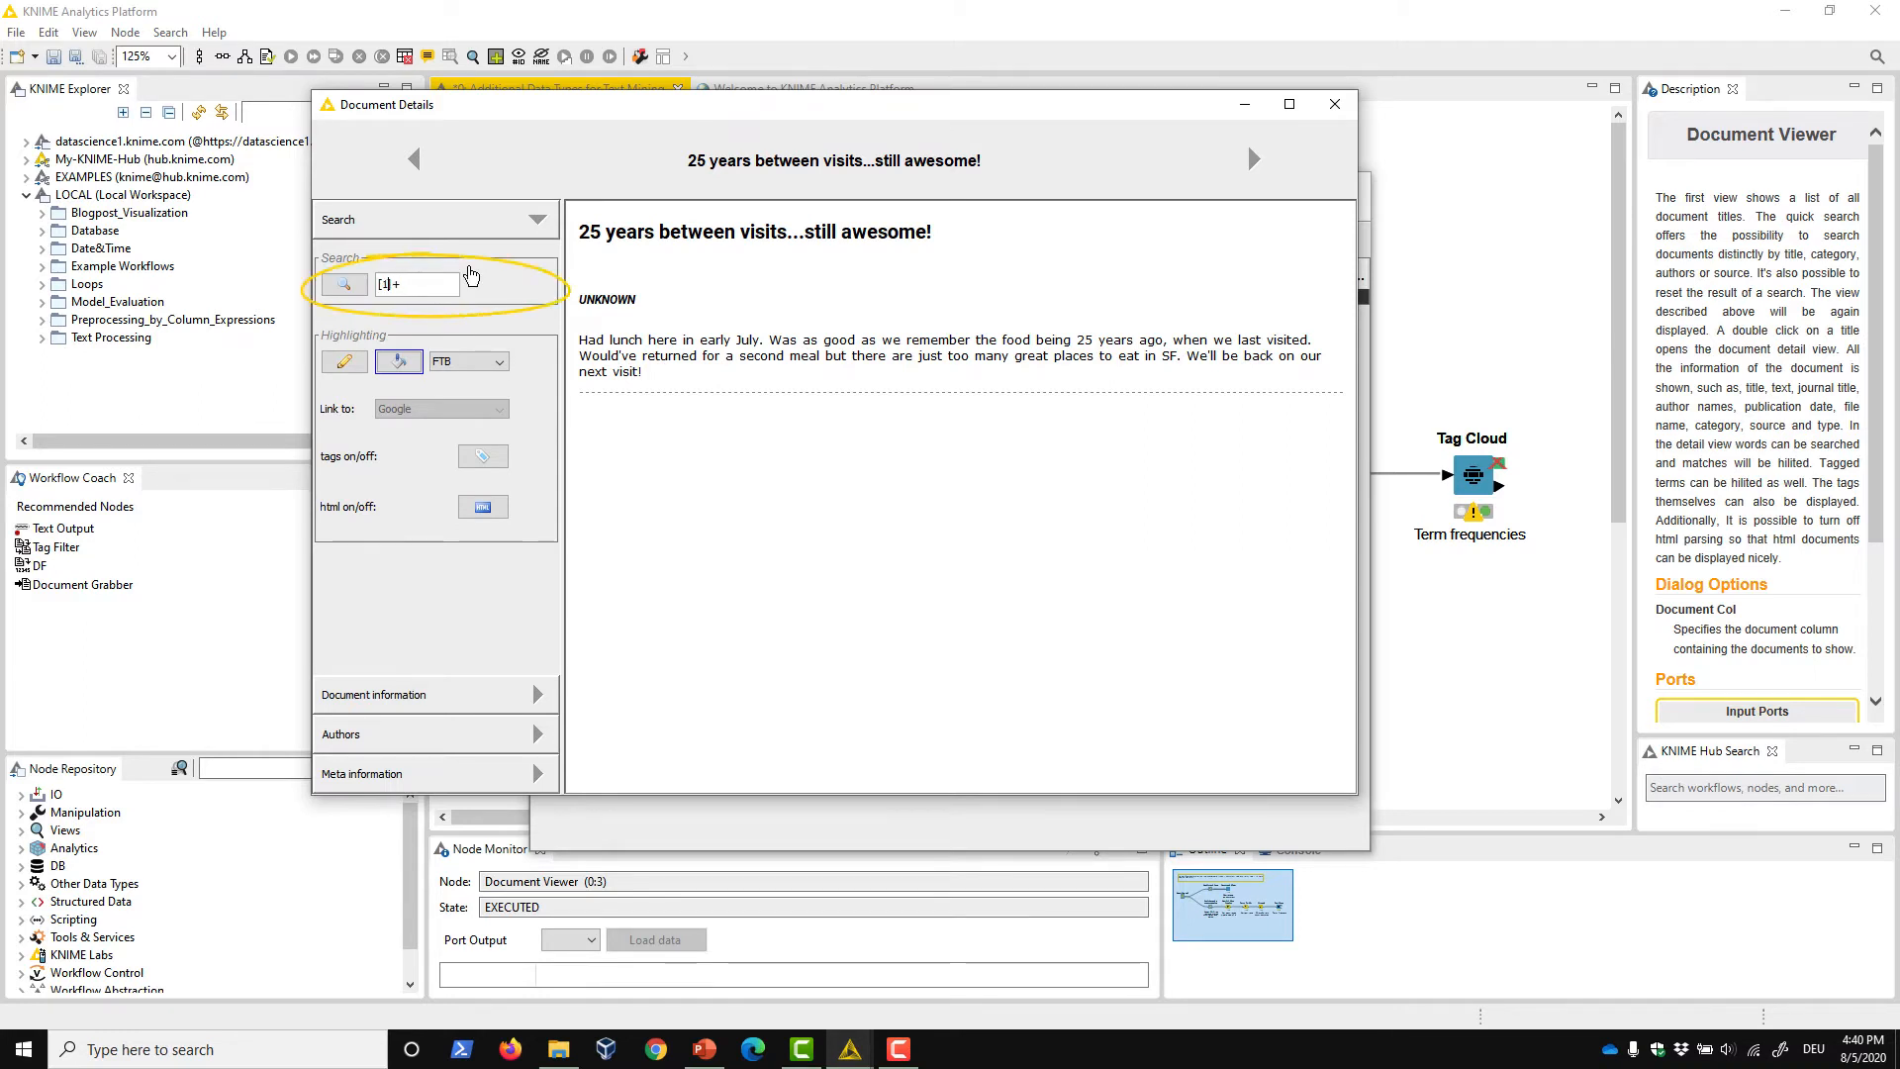
left_click(343, 283)
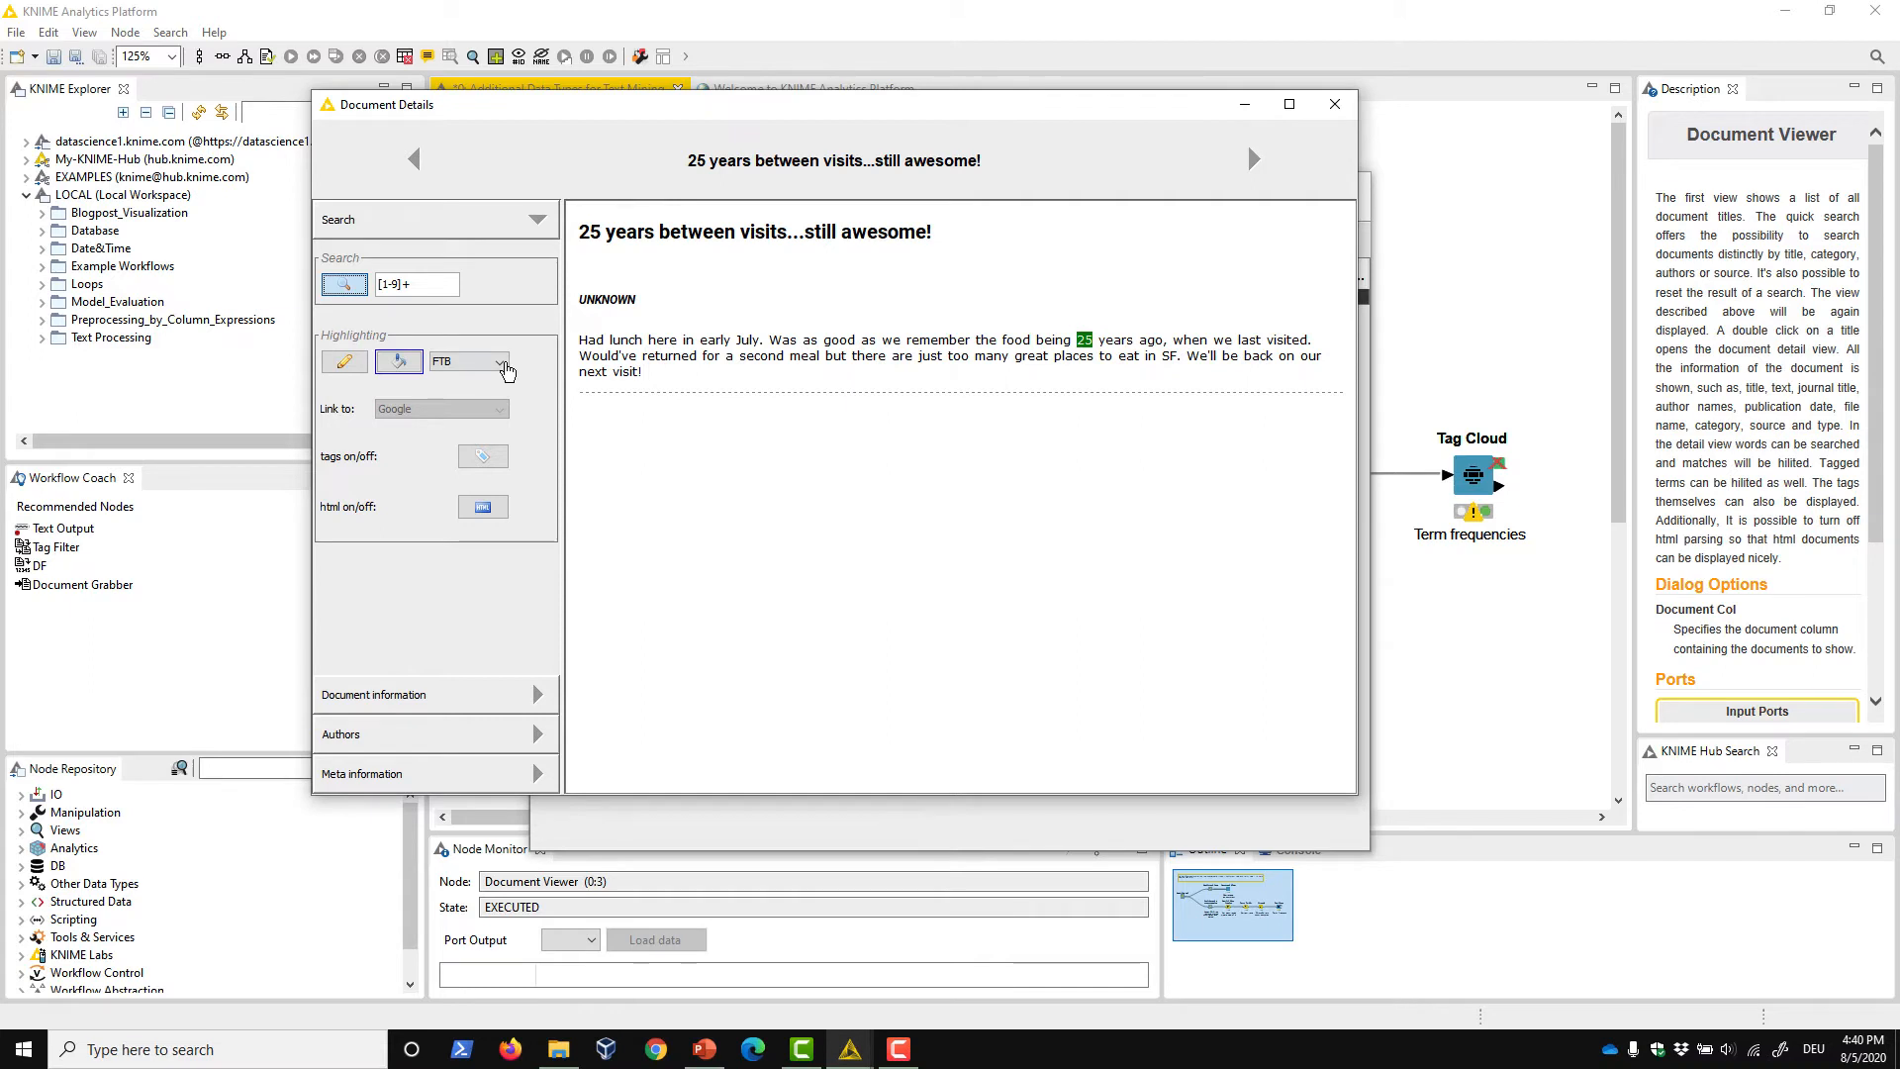
left_click(499, 361)
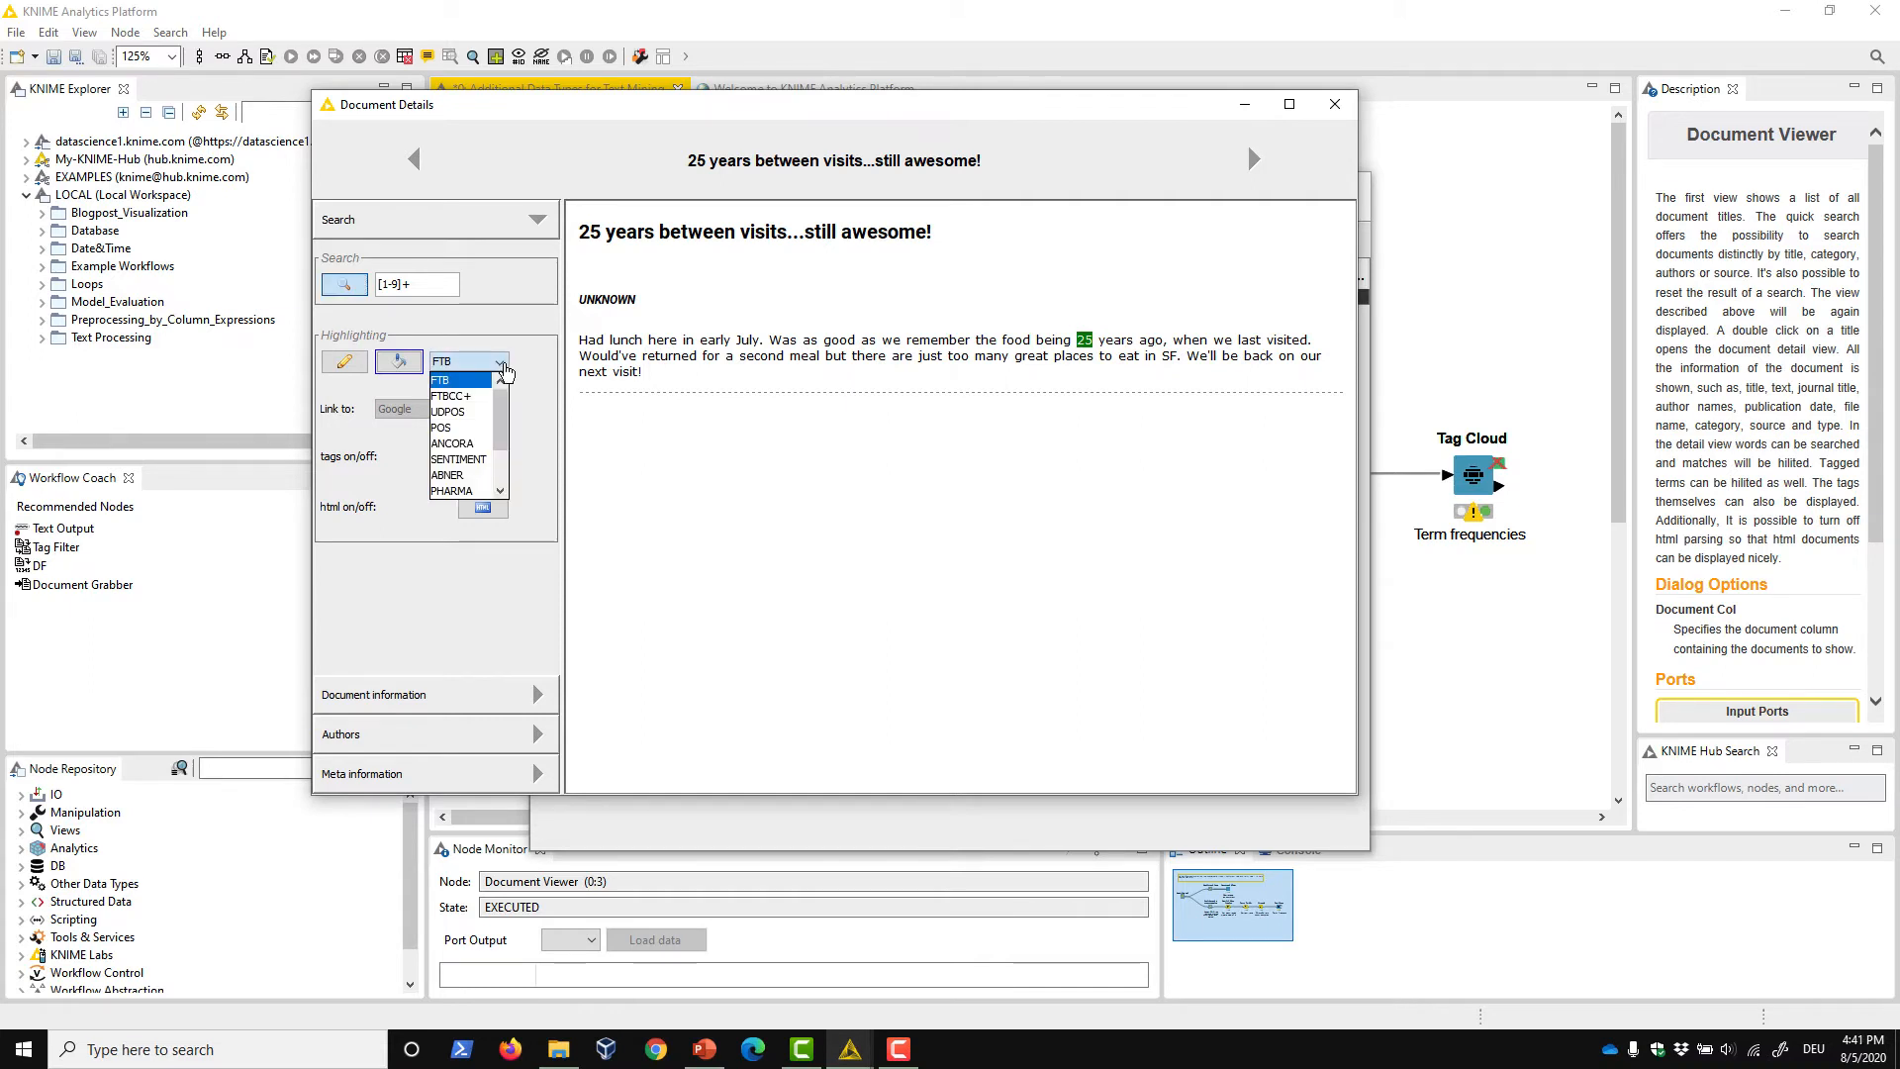
Display SENTIMENT tags inline with tagged words marked, then bring up the hilite colour chooser
left_click(457, 457)
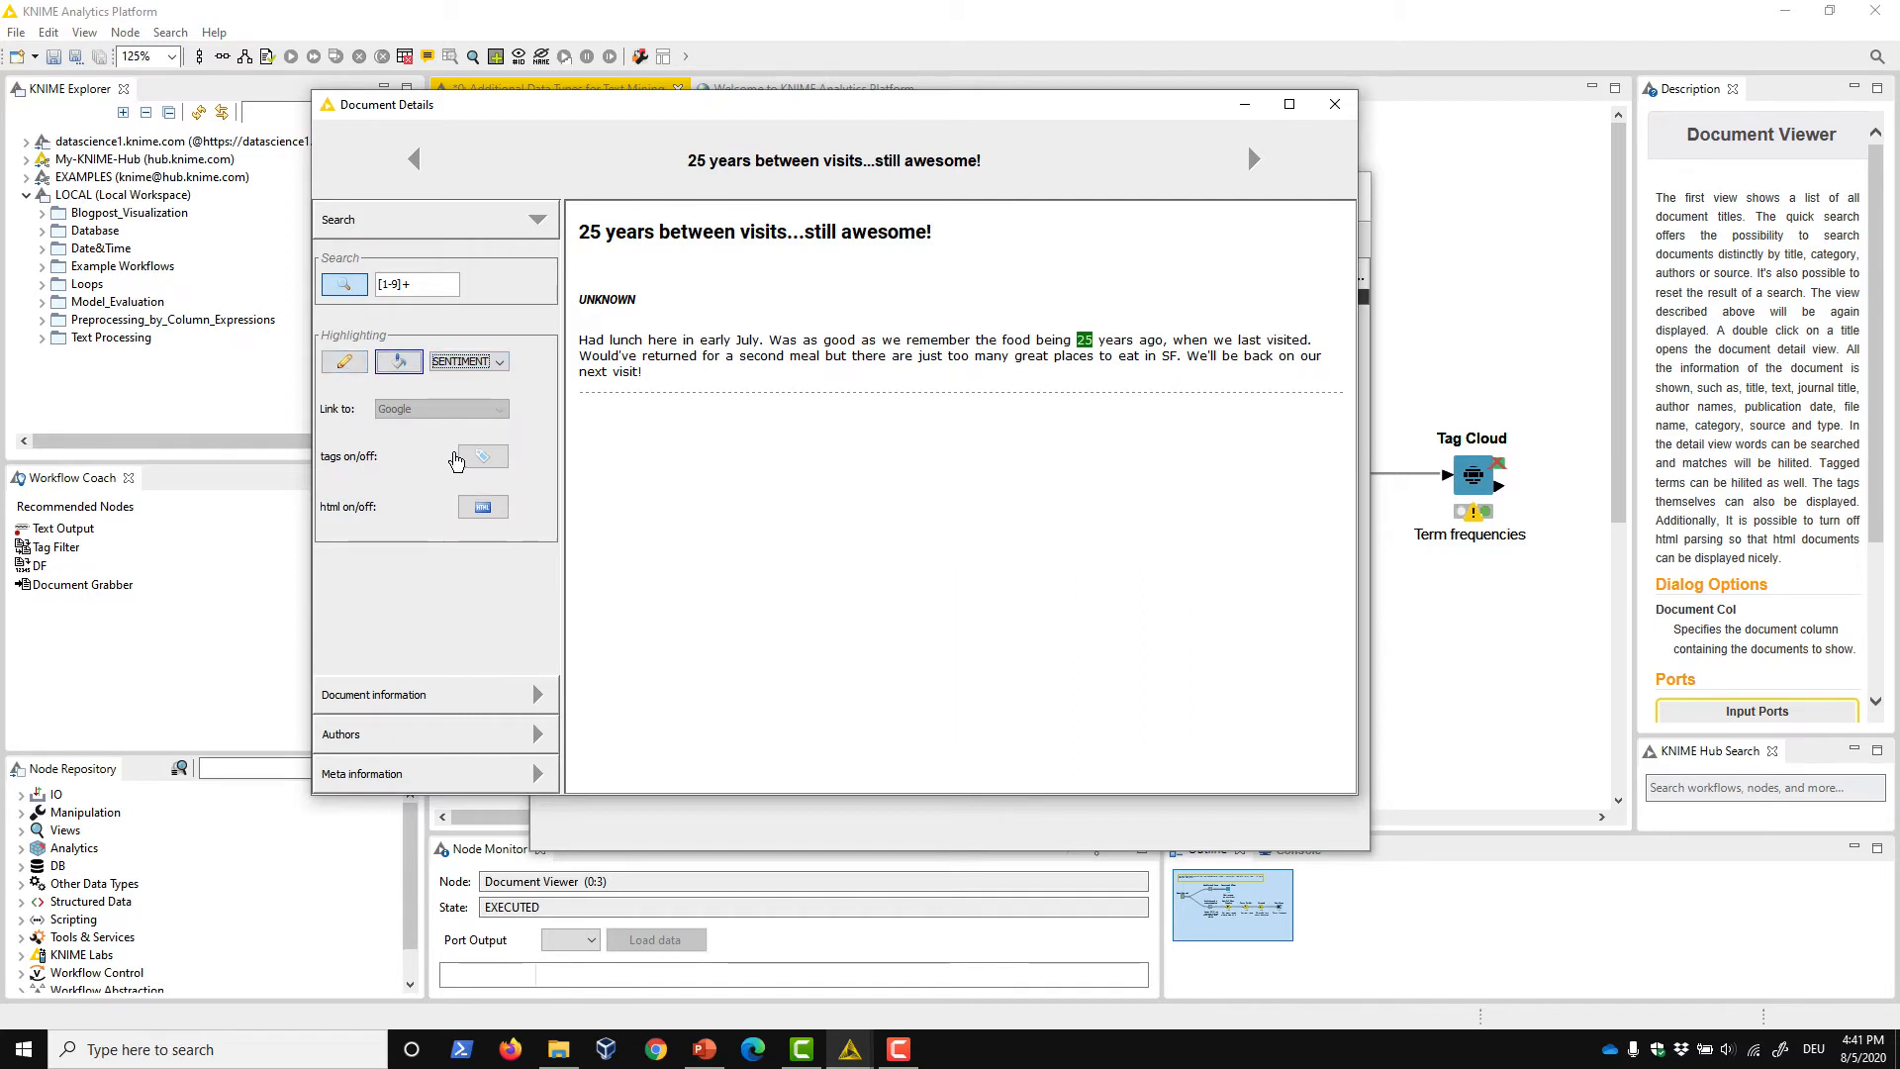
left_click(483, 457)
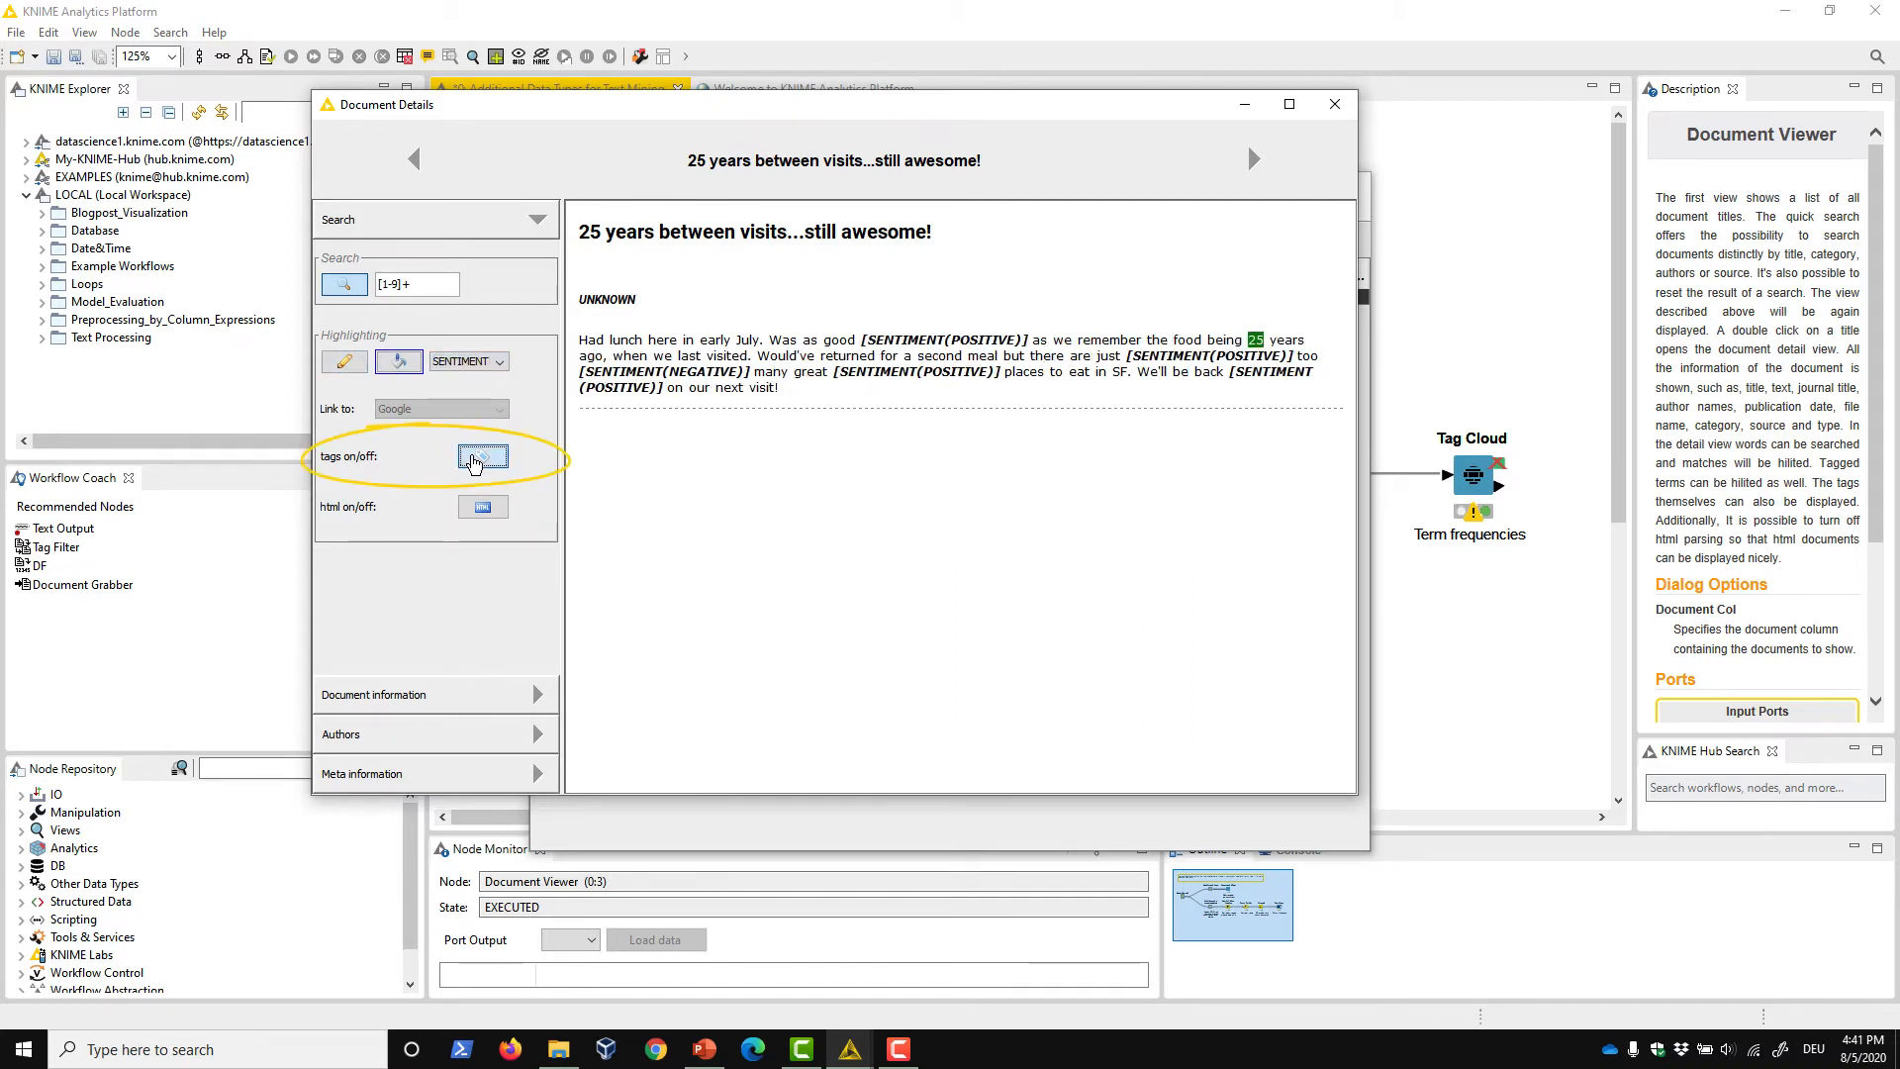
left_click(483, 457)
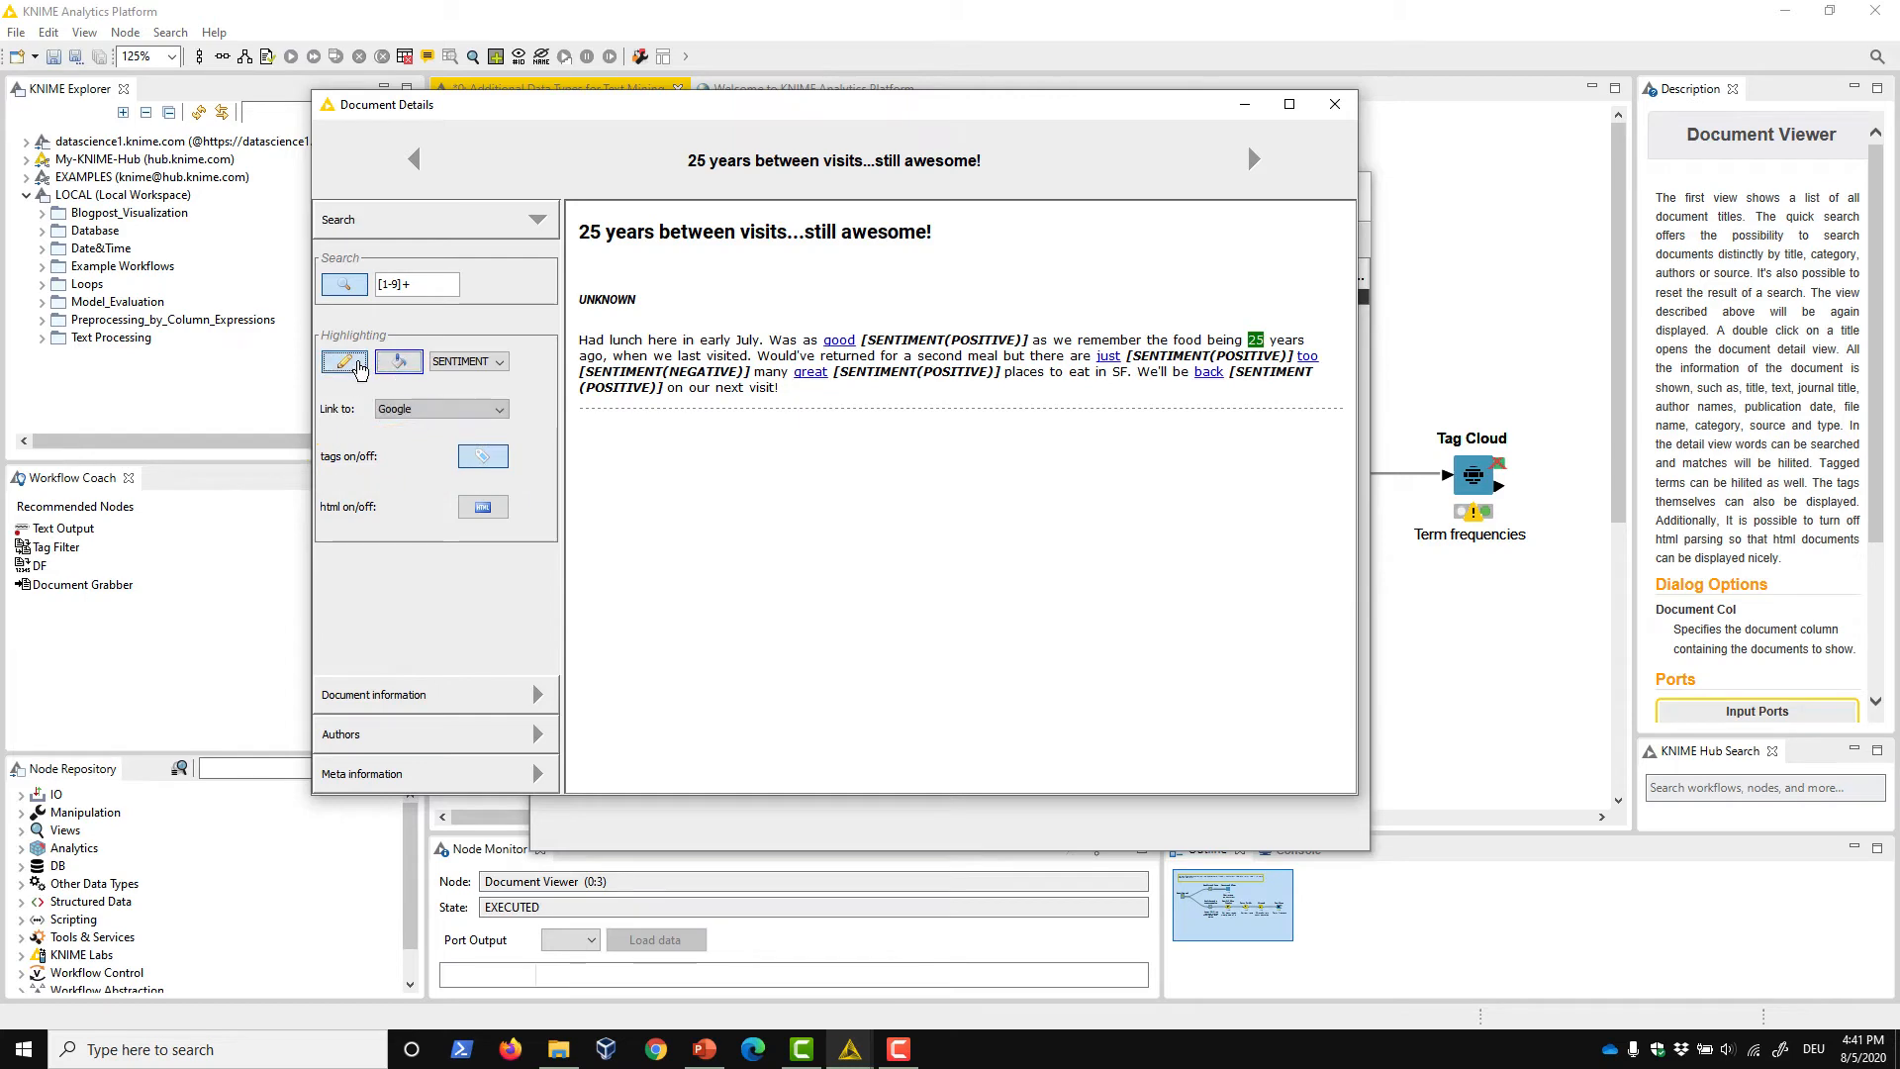
left_click(397, 360)
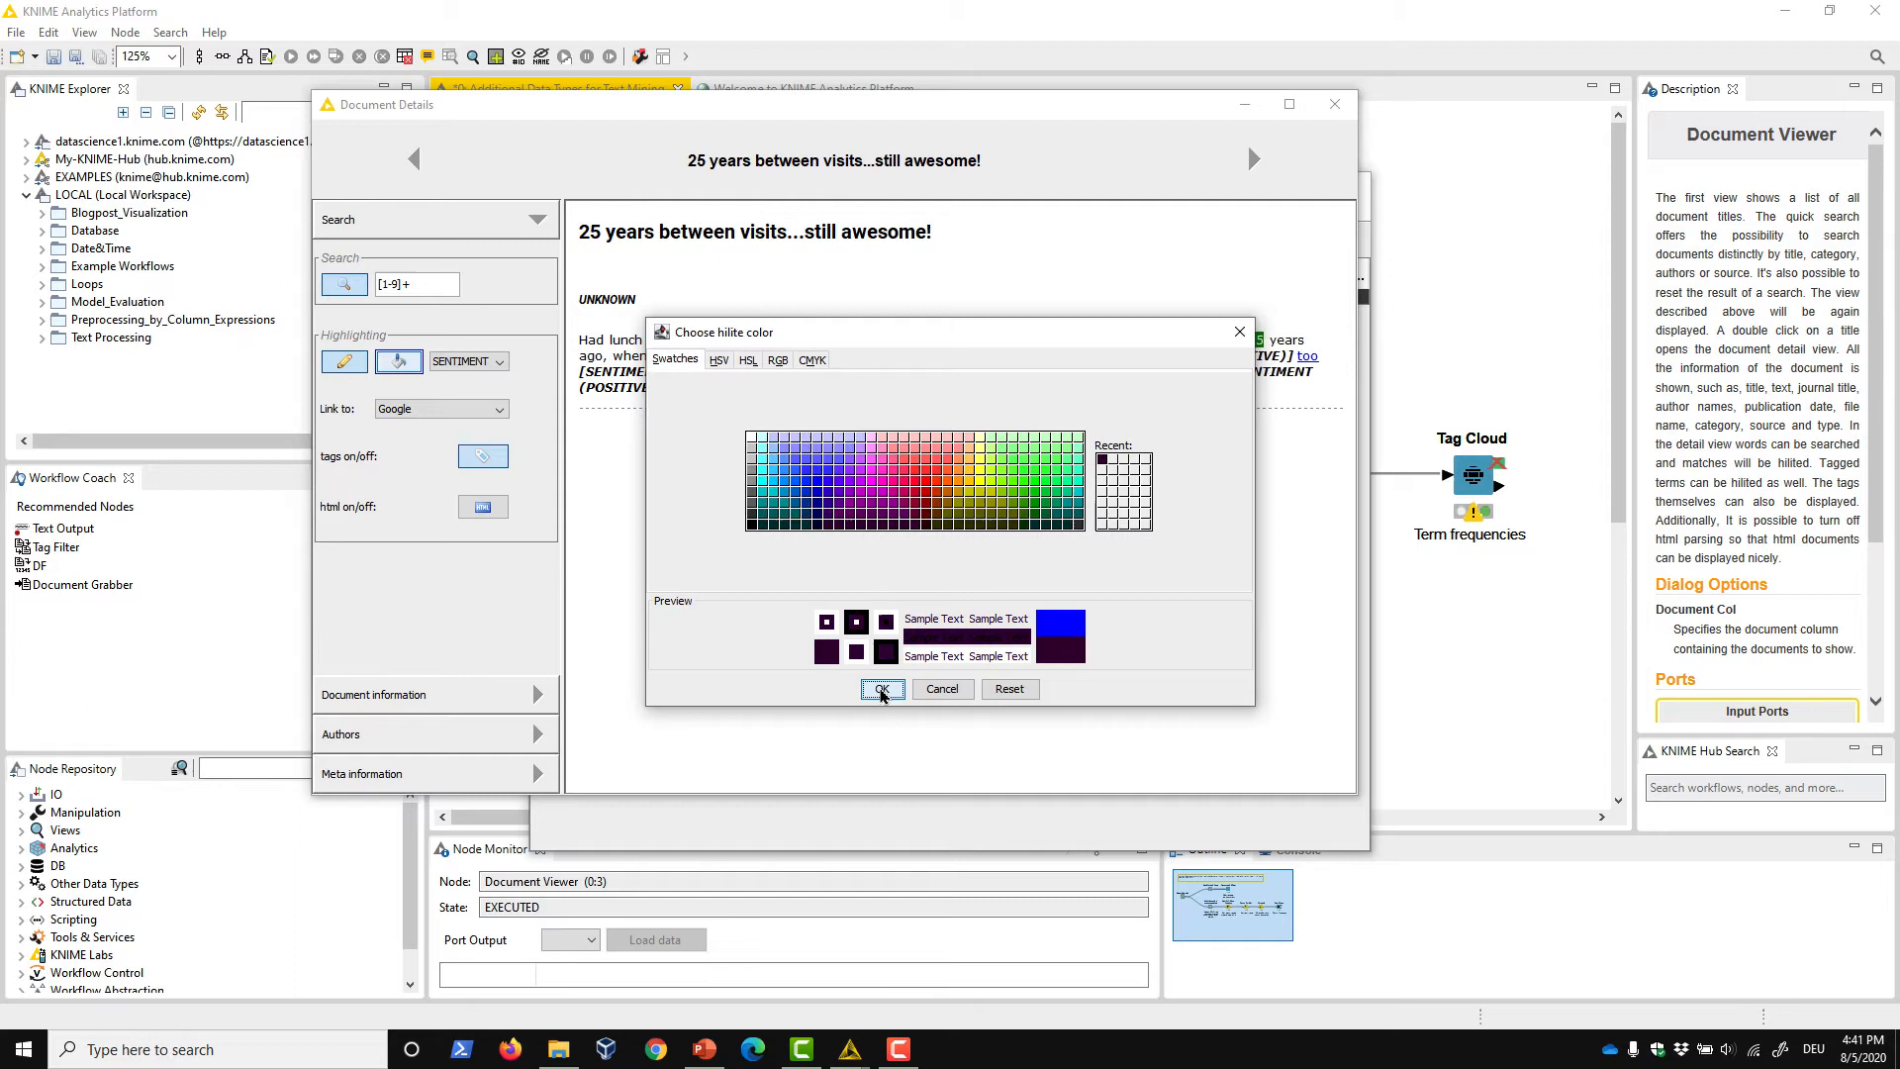
Confirm the hilite colour and look up the term 'SF' on Wikipedia
left_click(883, 688)
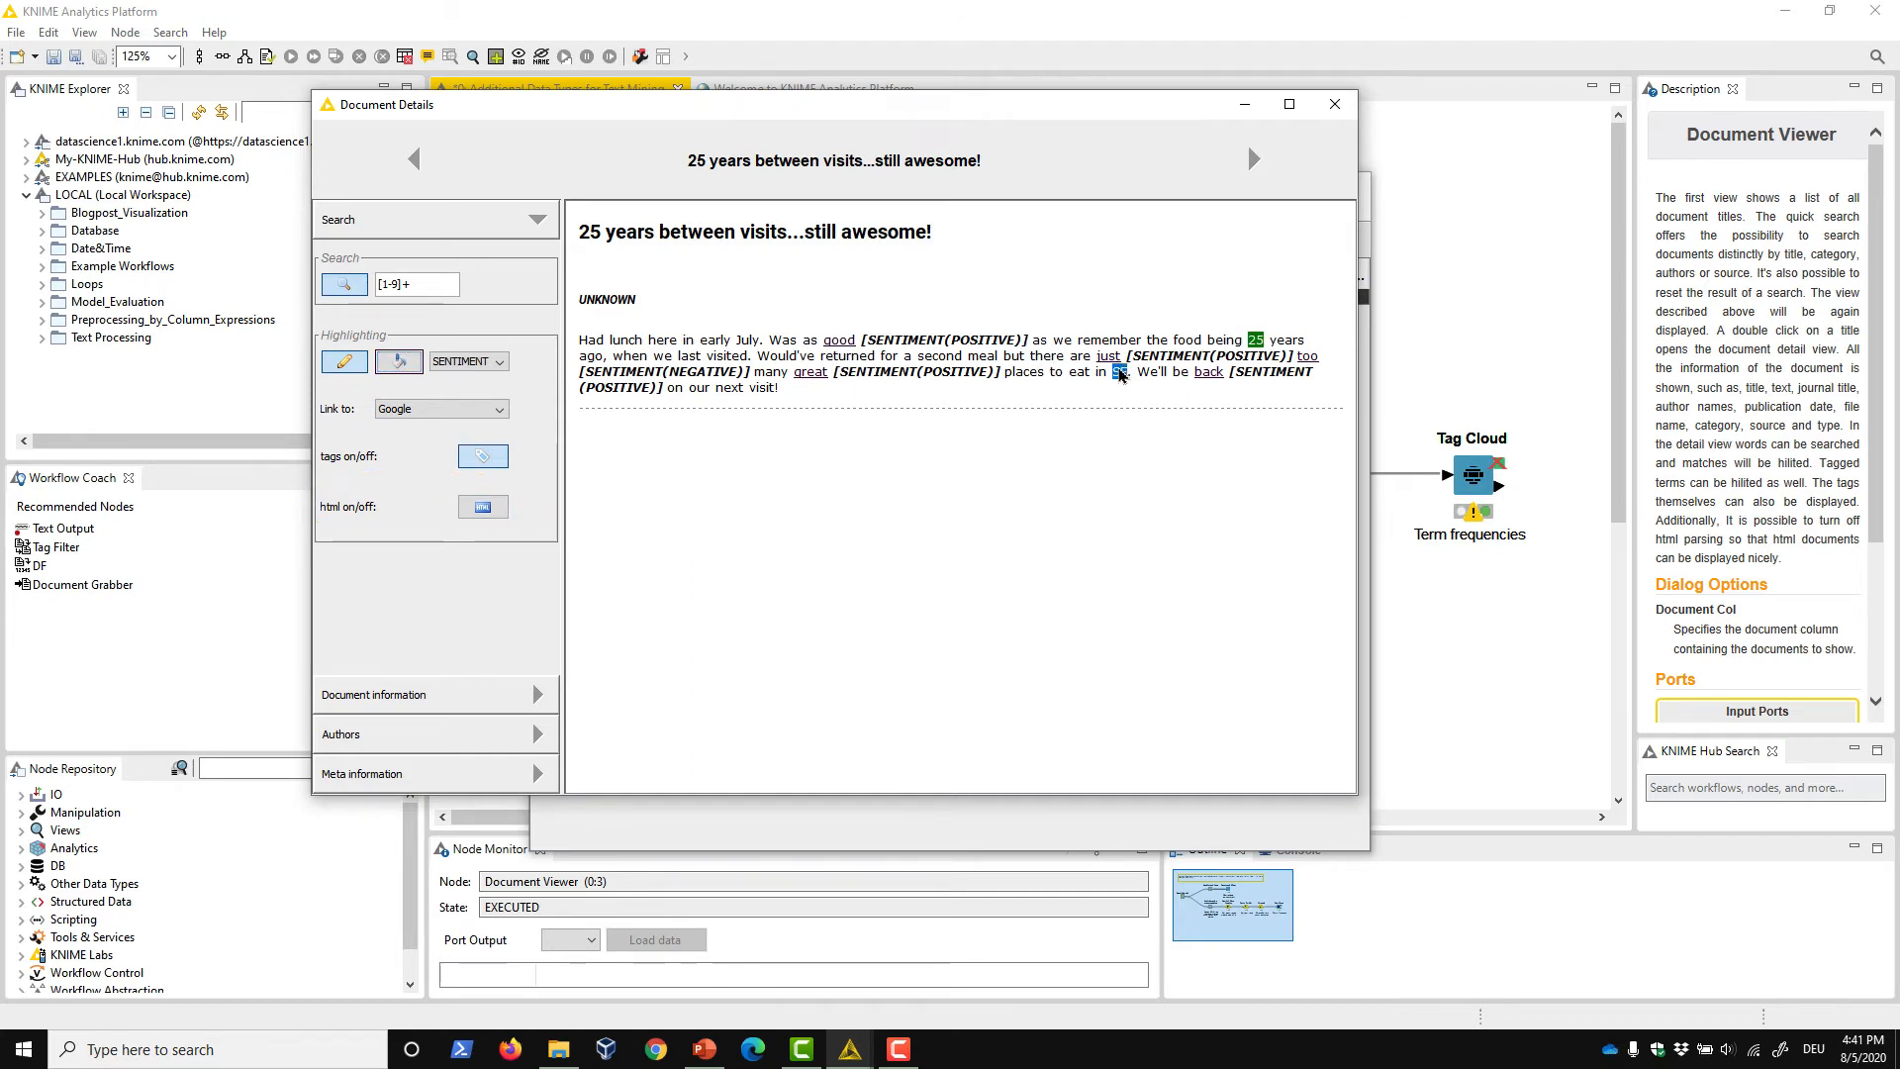
left_click(1116, 370)
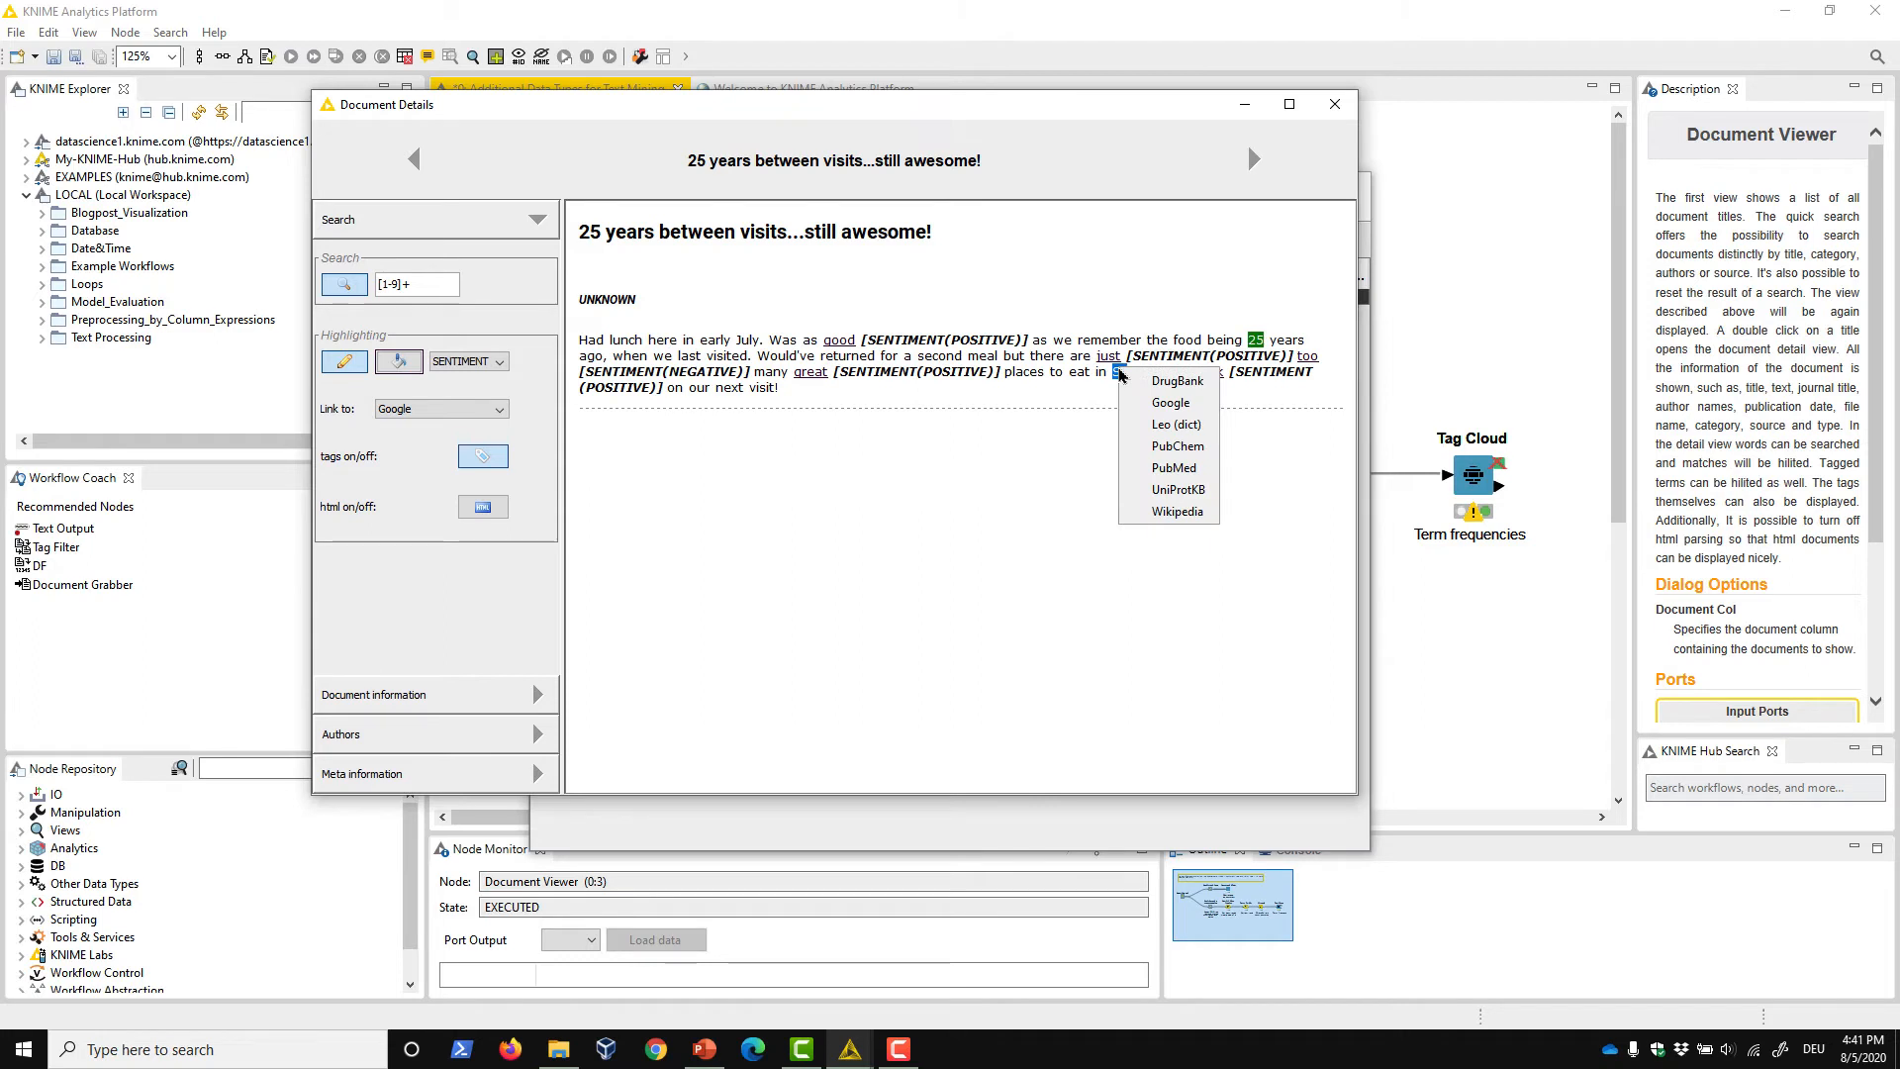
mouse_move(1170, 467)
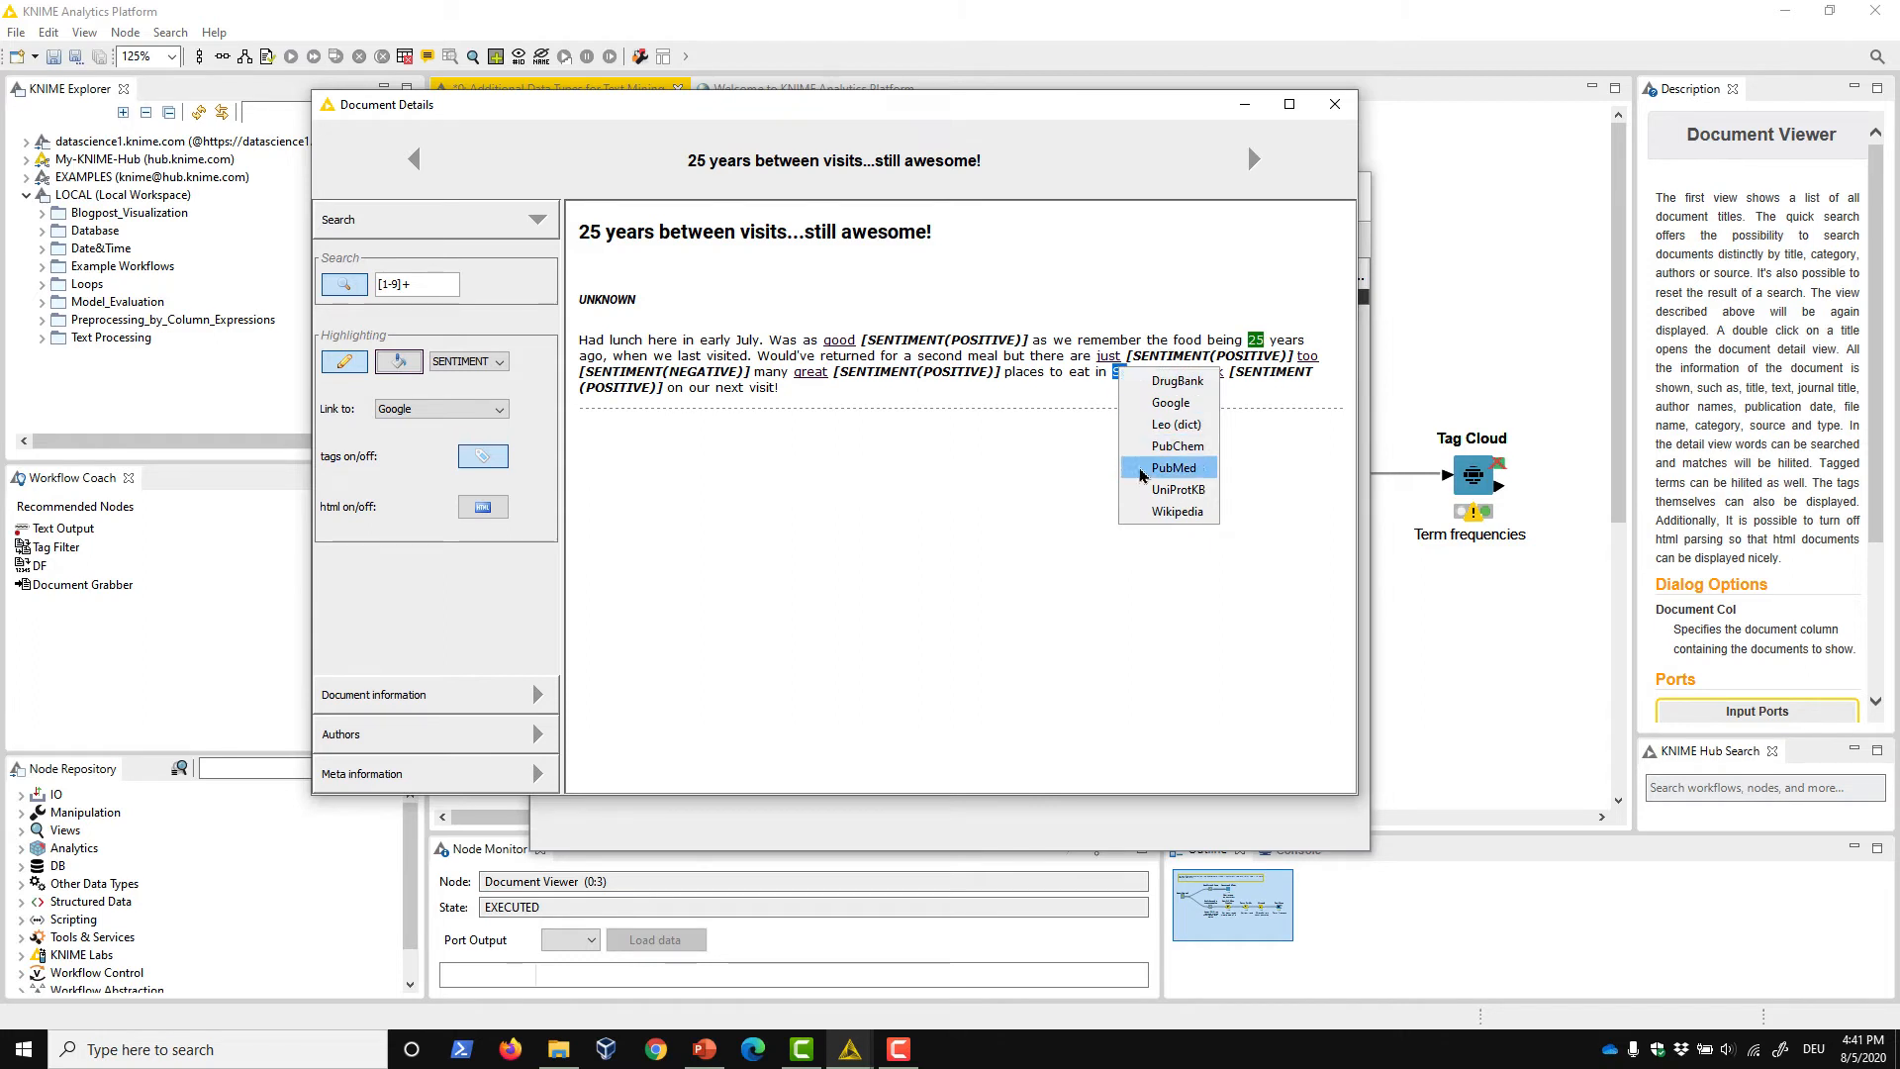
mouse_move(1170, 510)
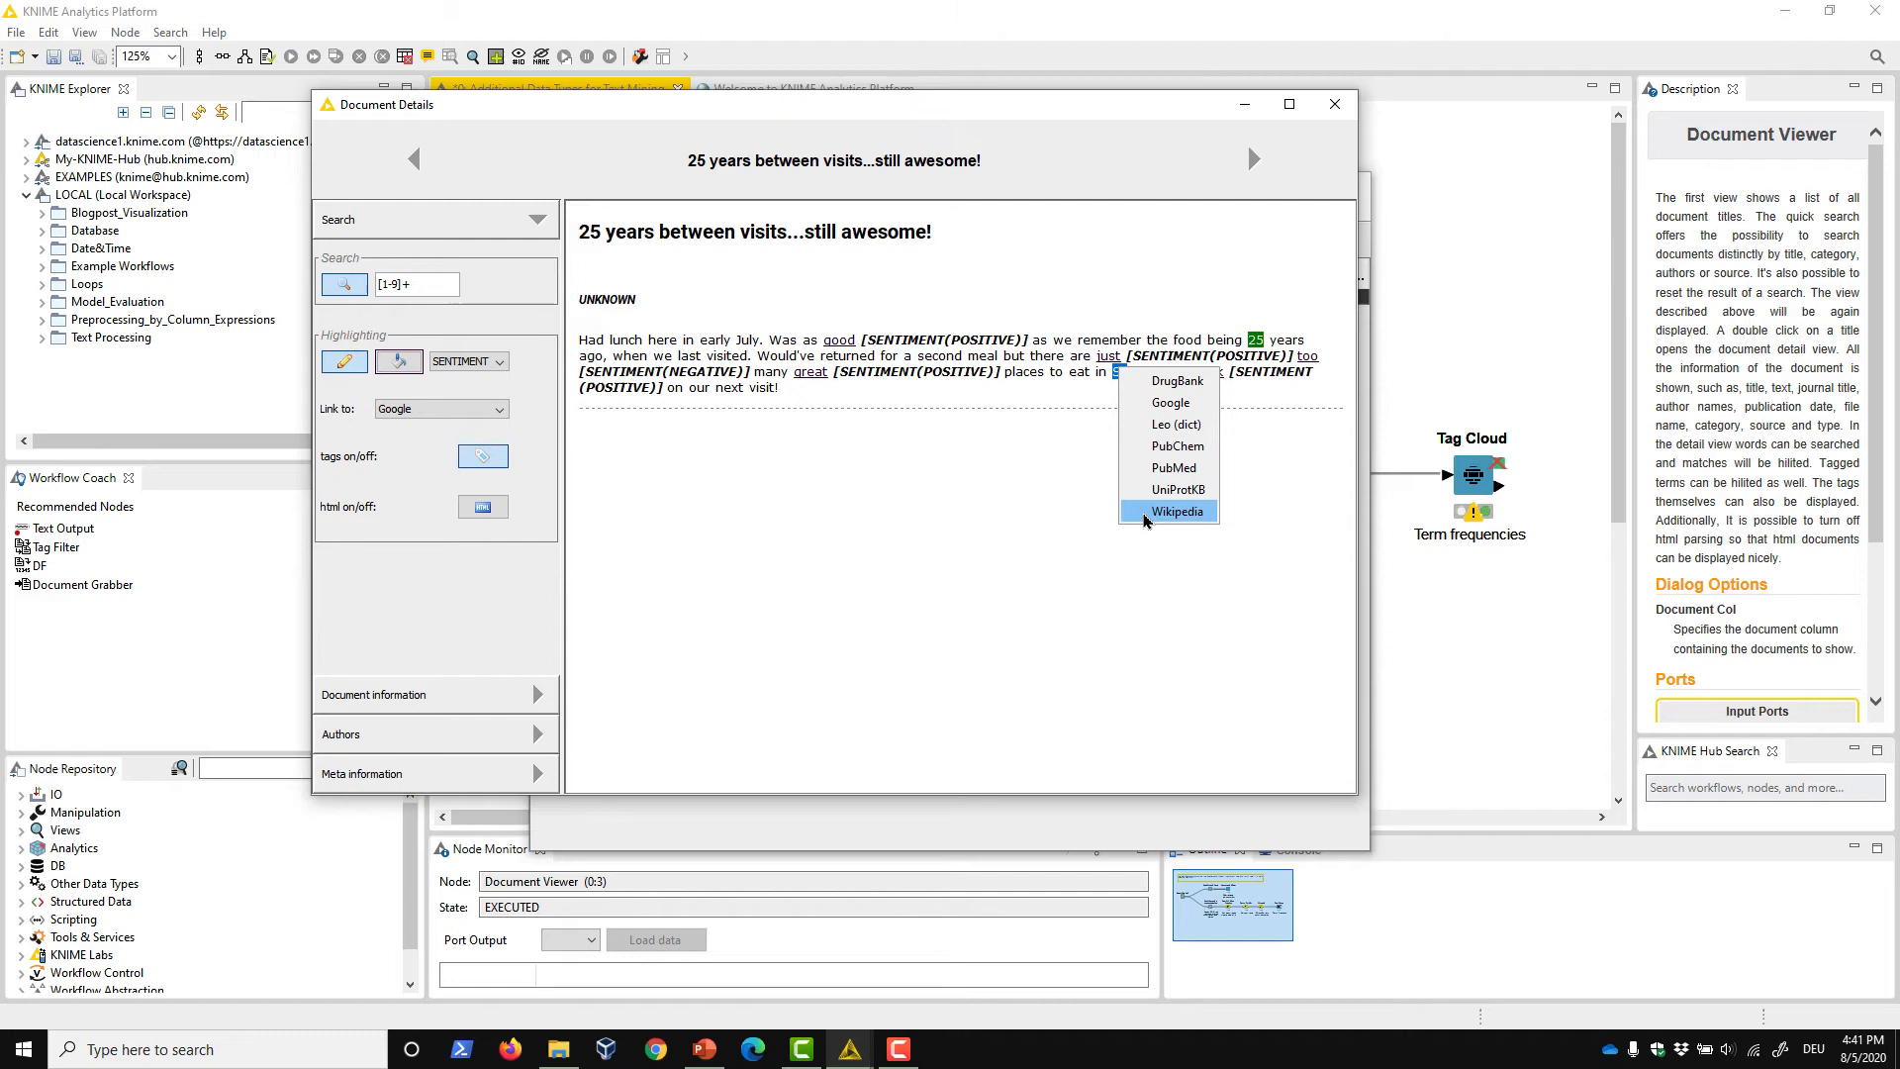
left_click(1170, 511)
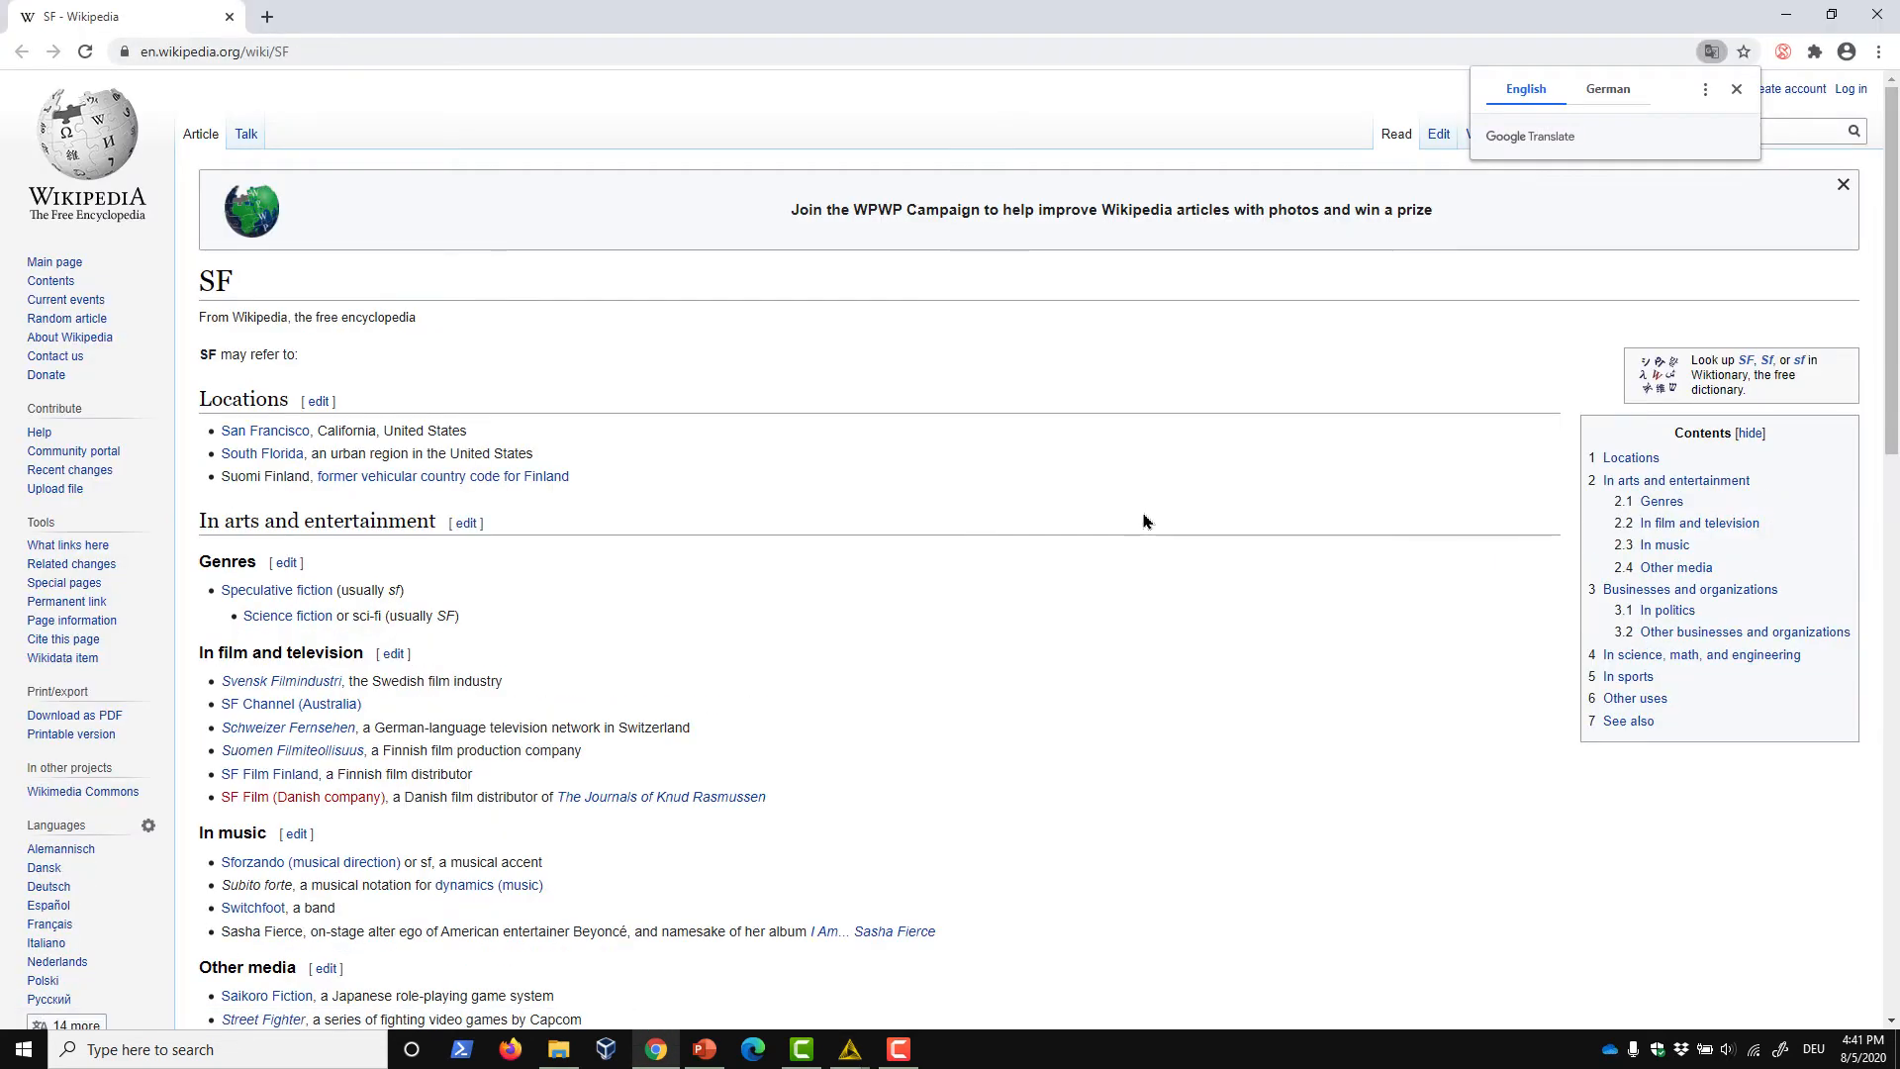
mouse_move(1674, 264)
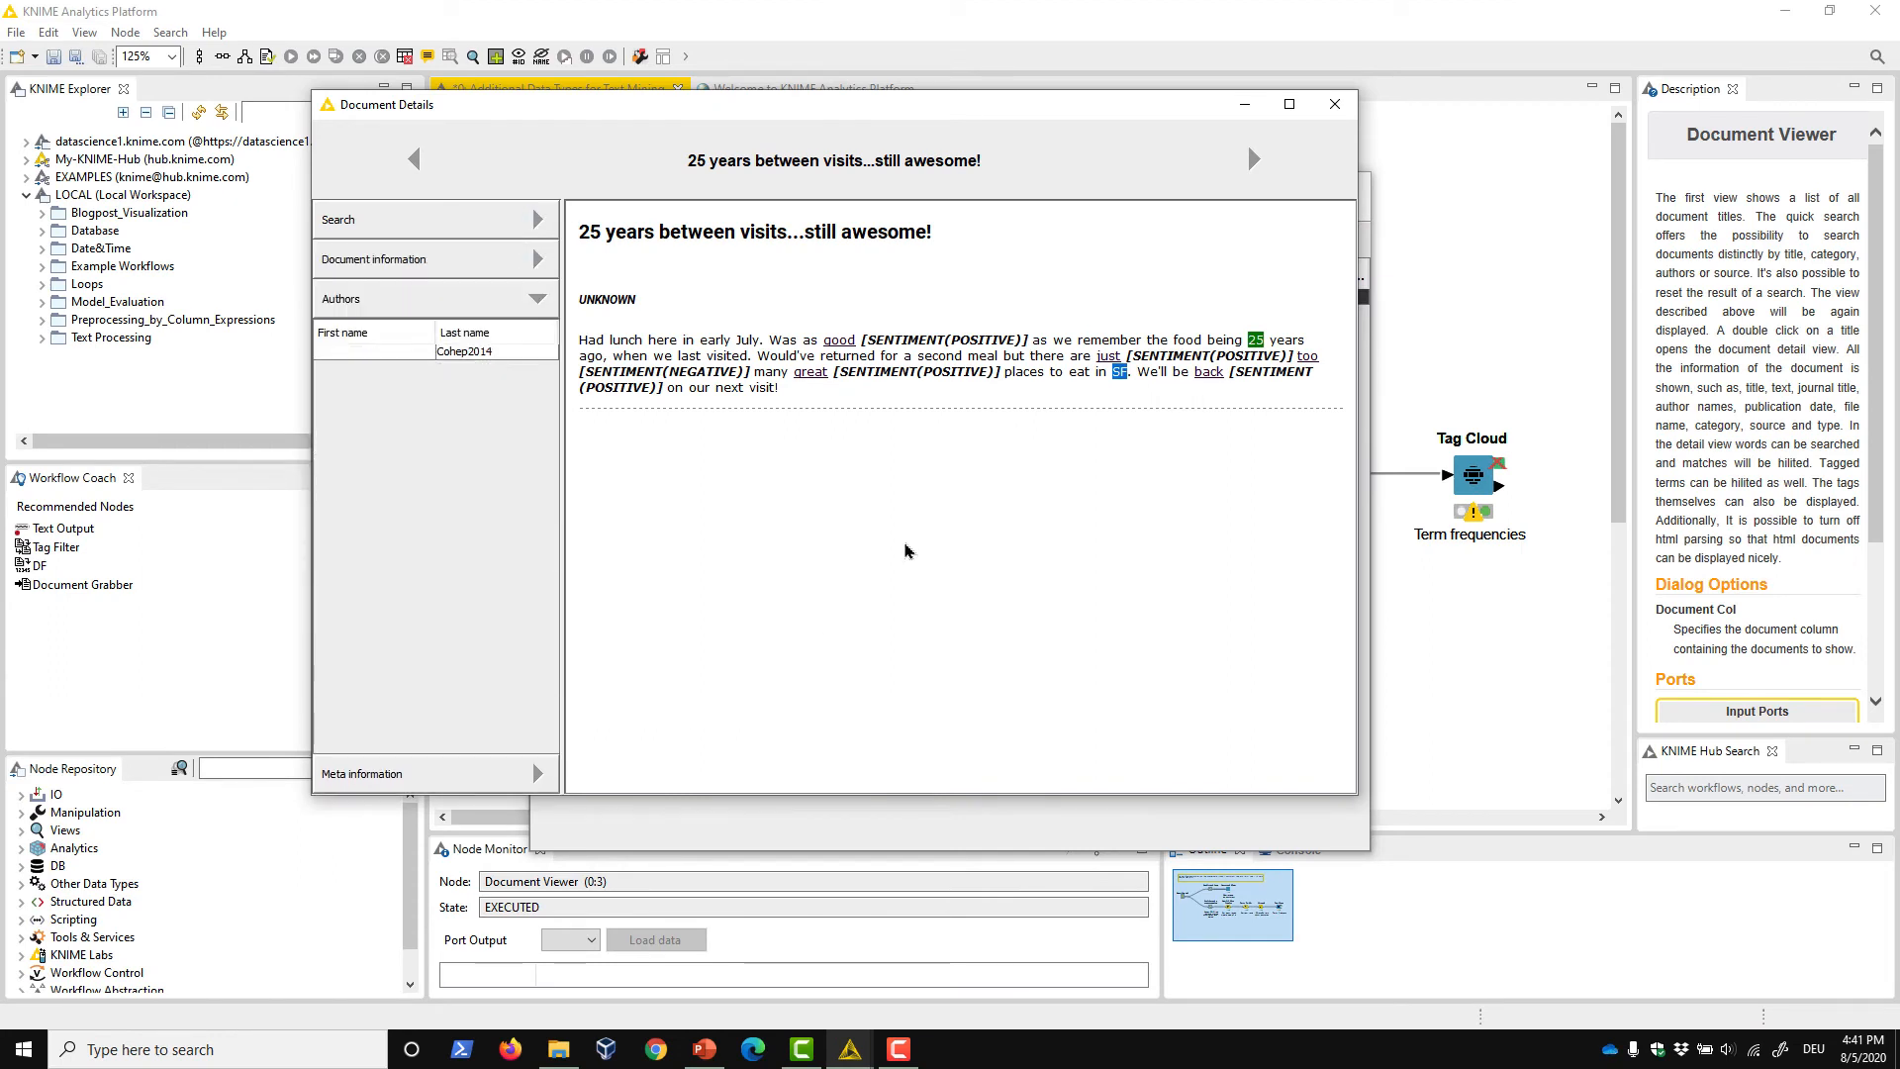
Close the document details and return to the workflow editor
left_click(1332, 104)
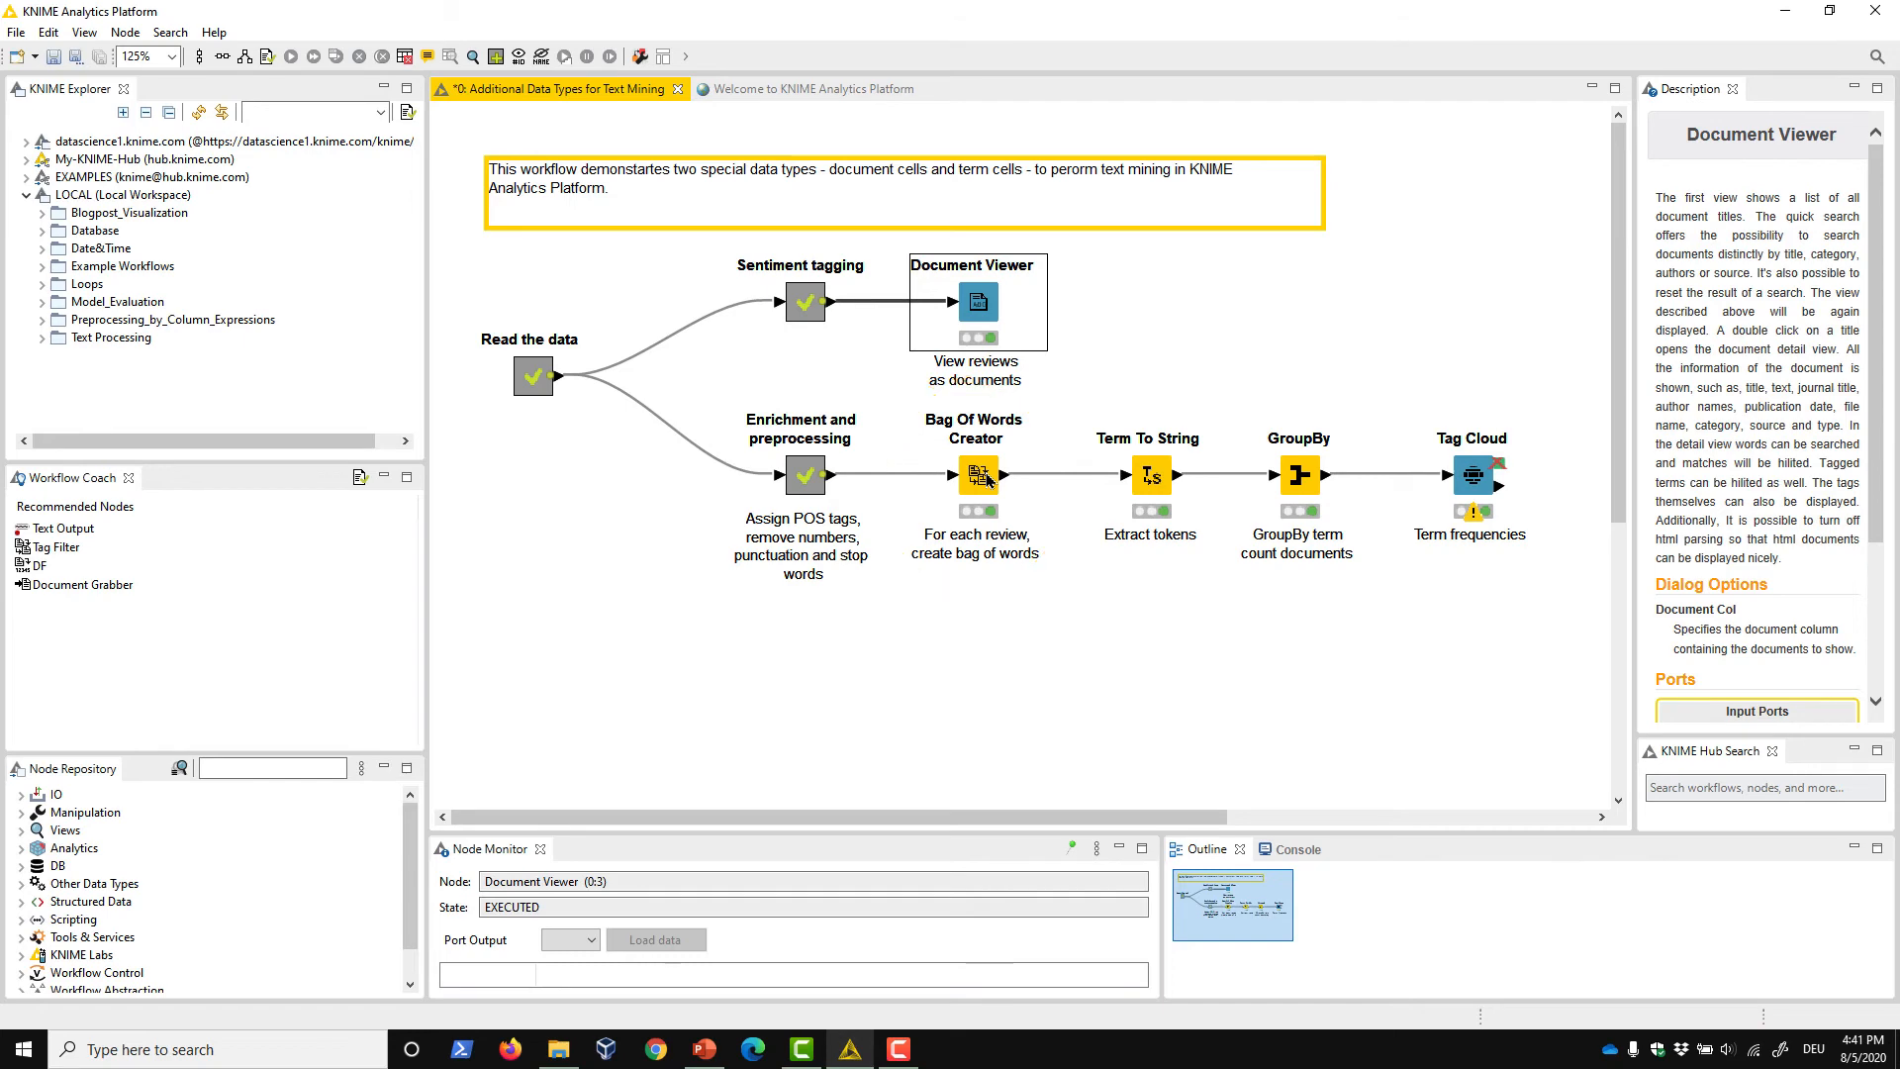
double_click(974, 473)
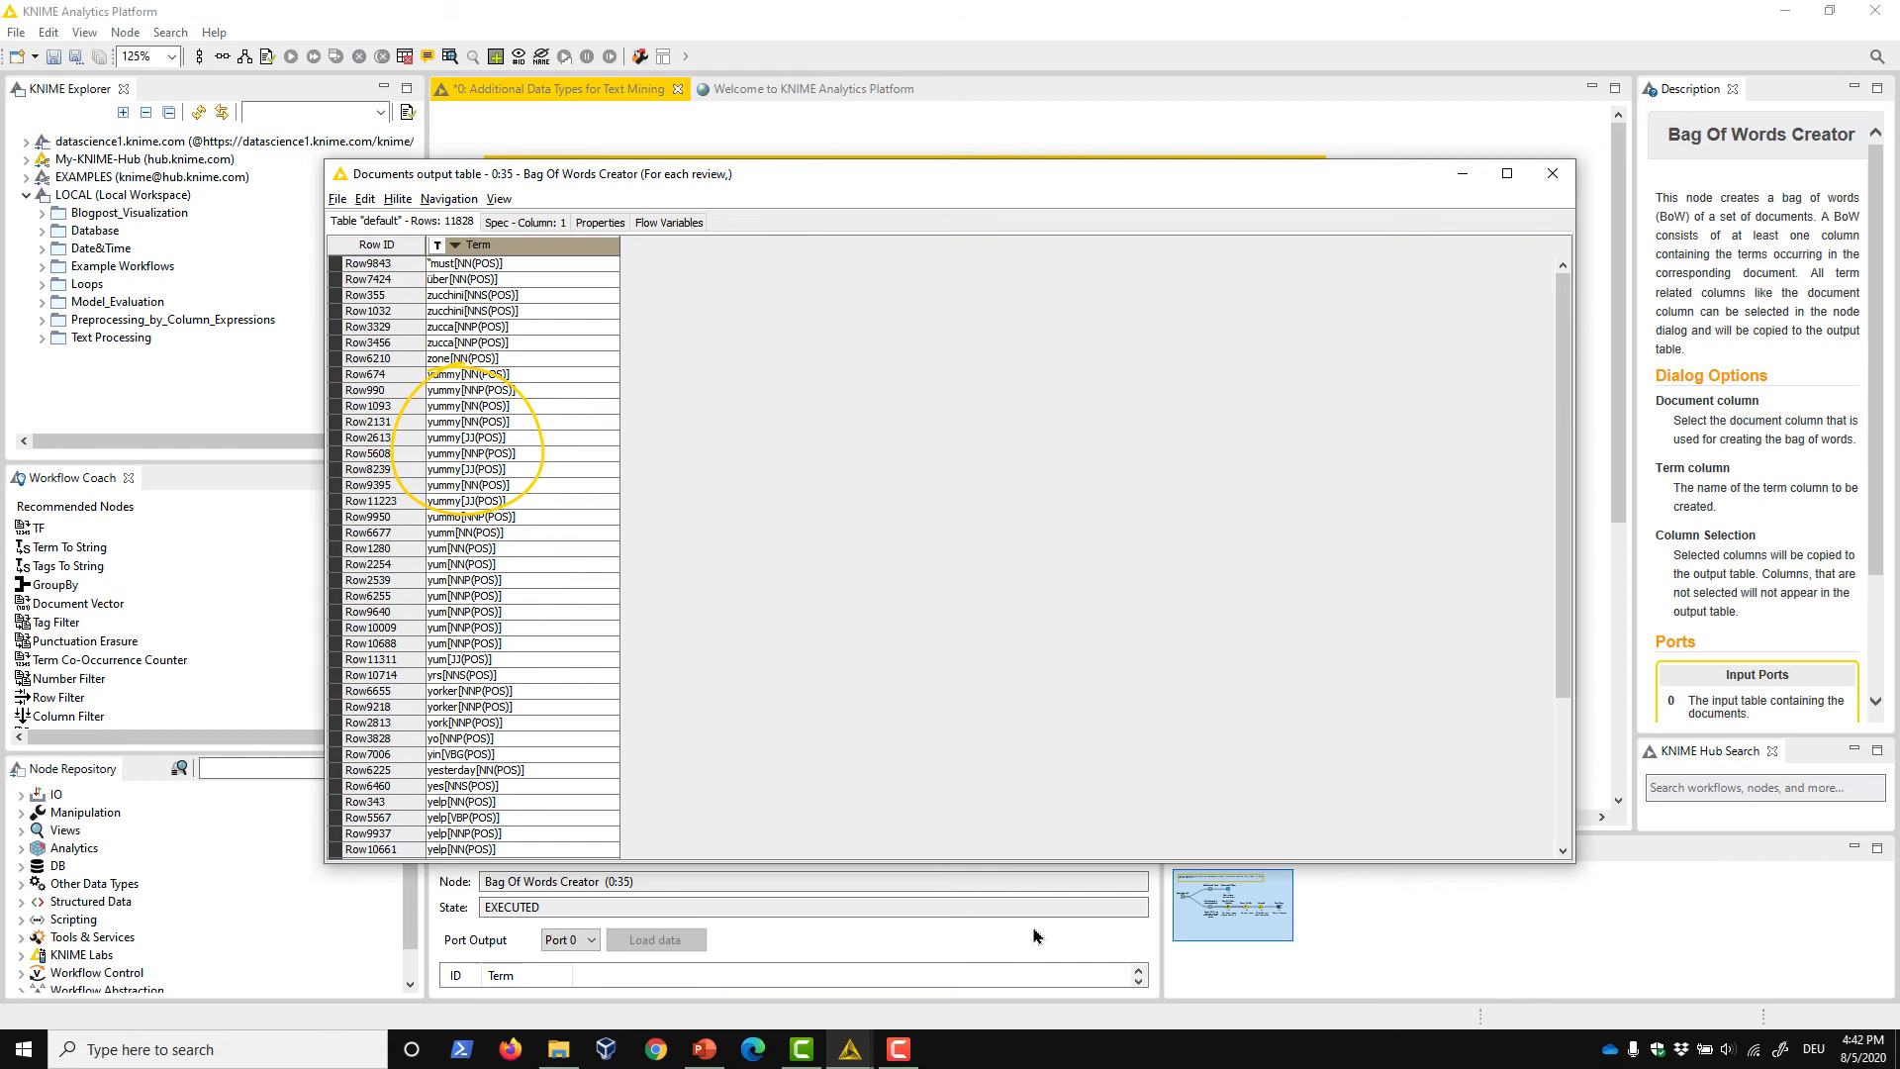
left_click(1551, 174)
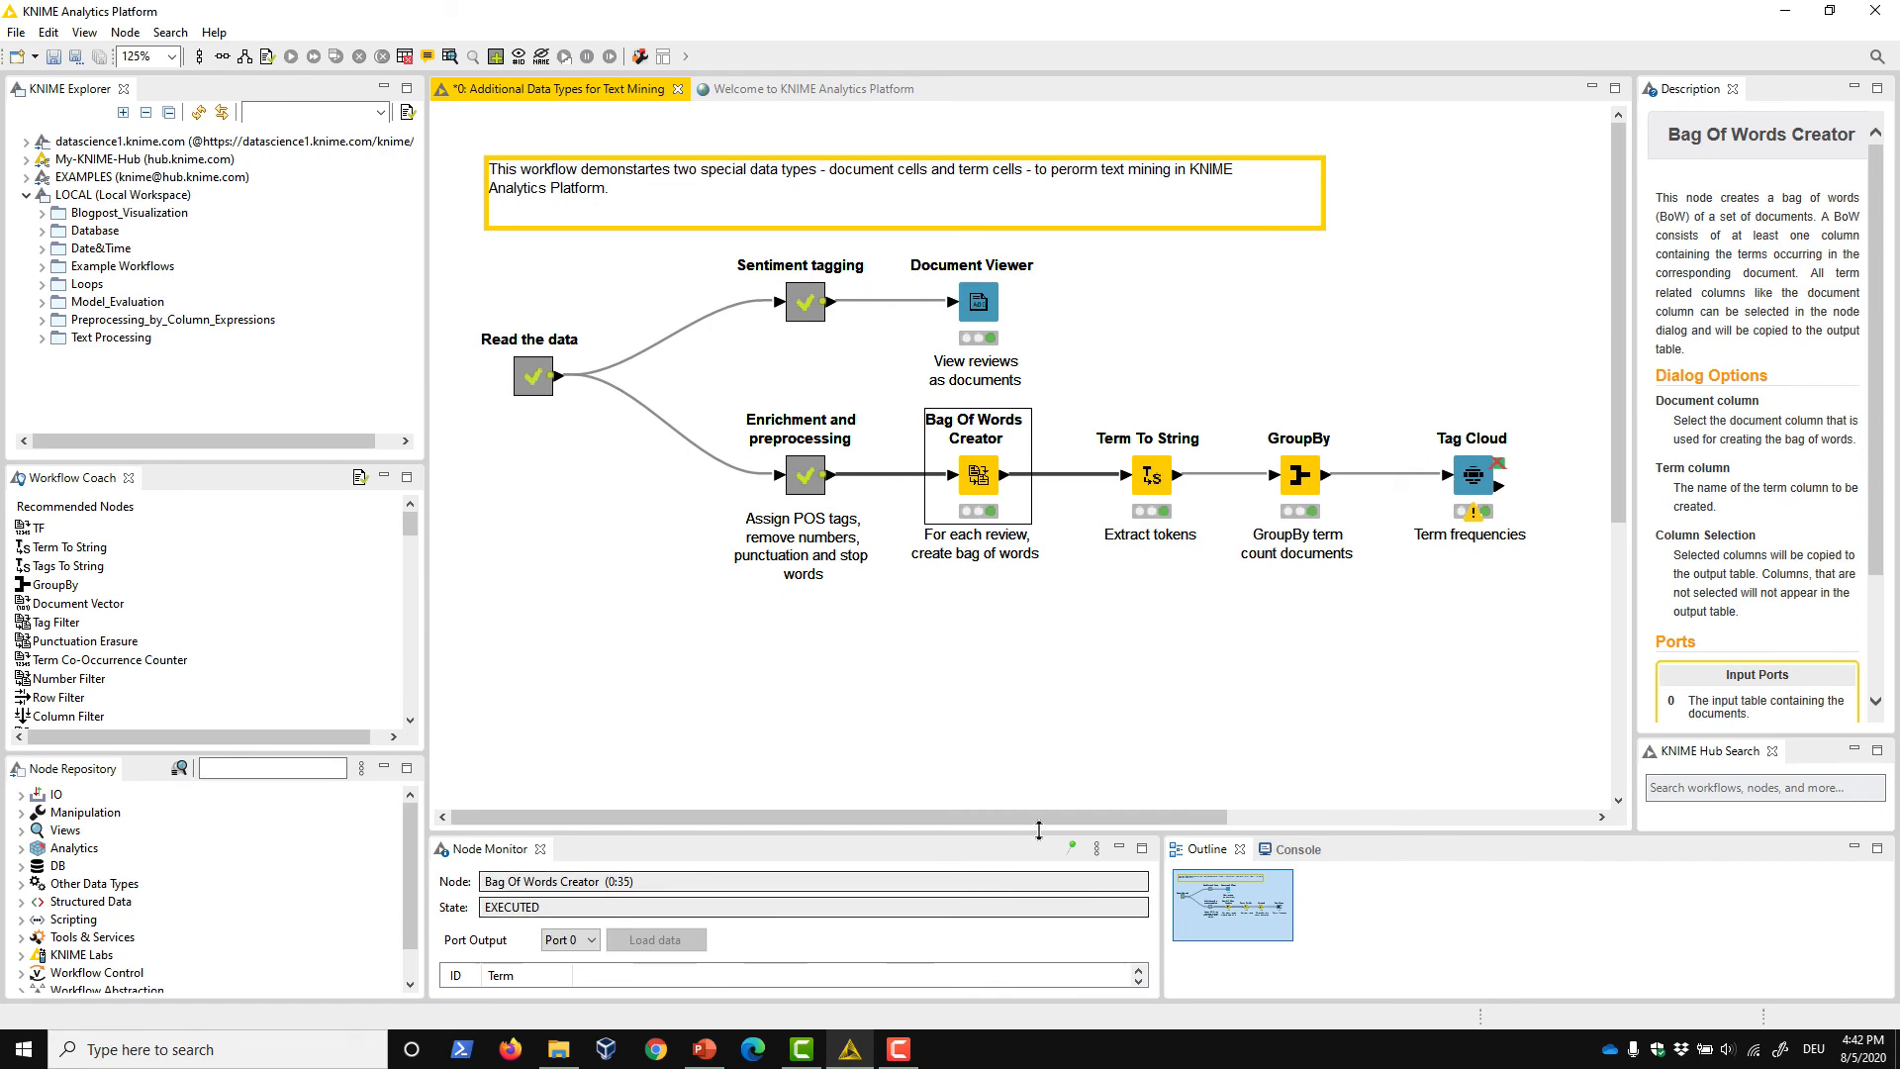
right_click(1148, 473)
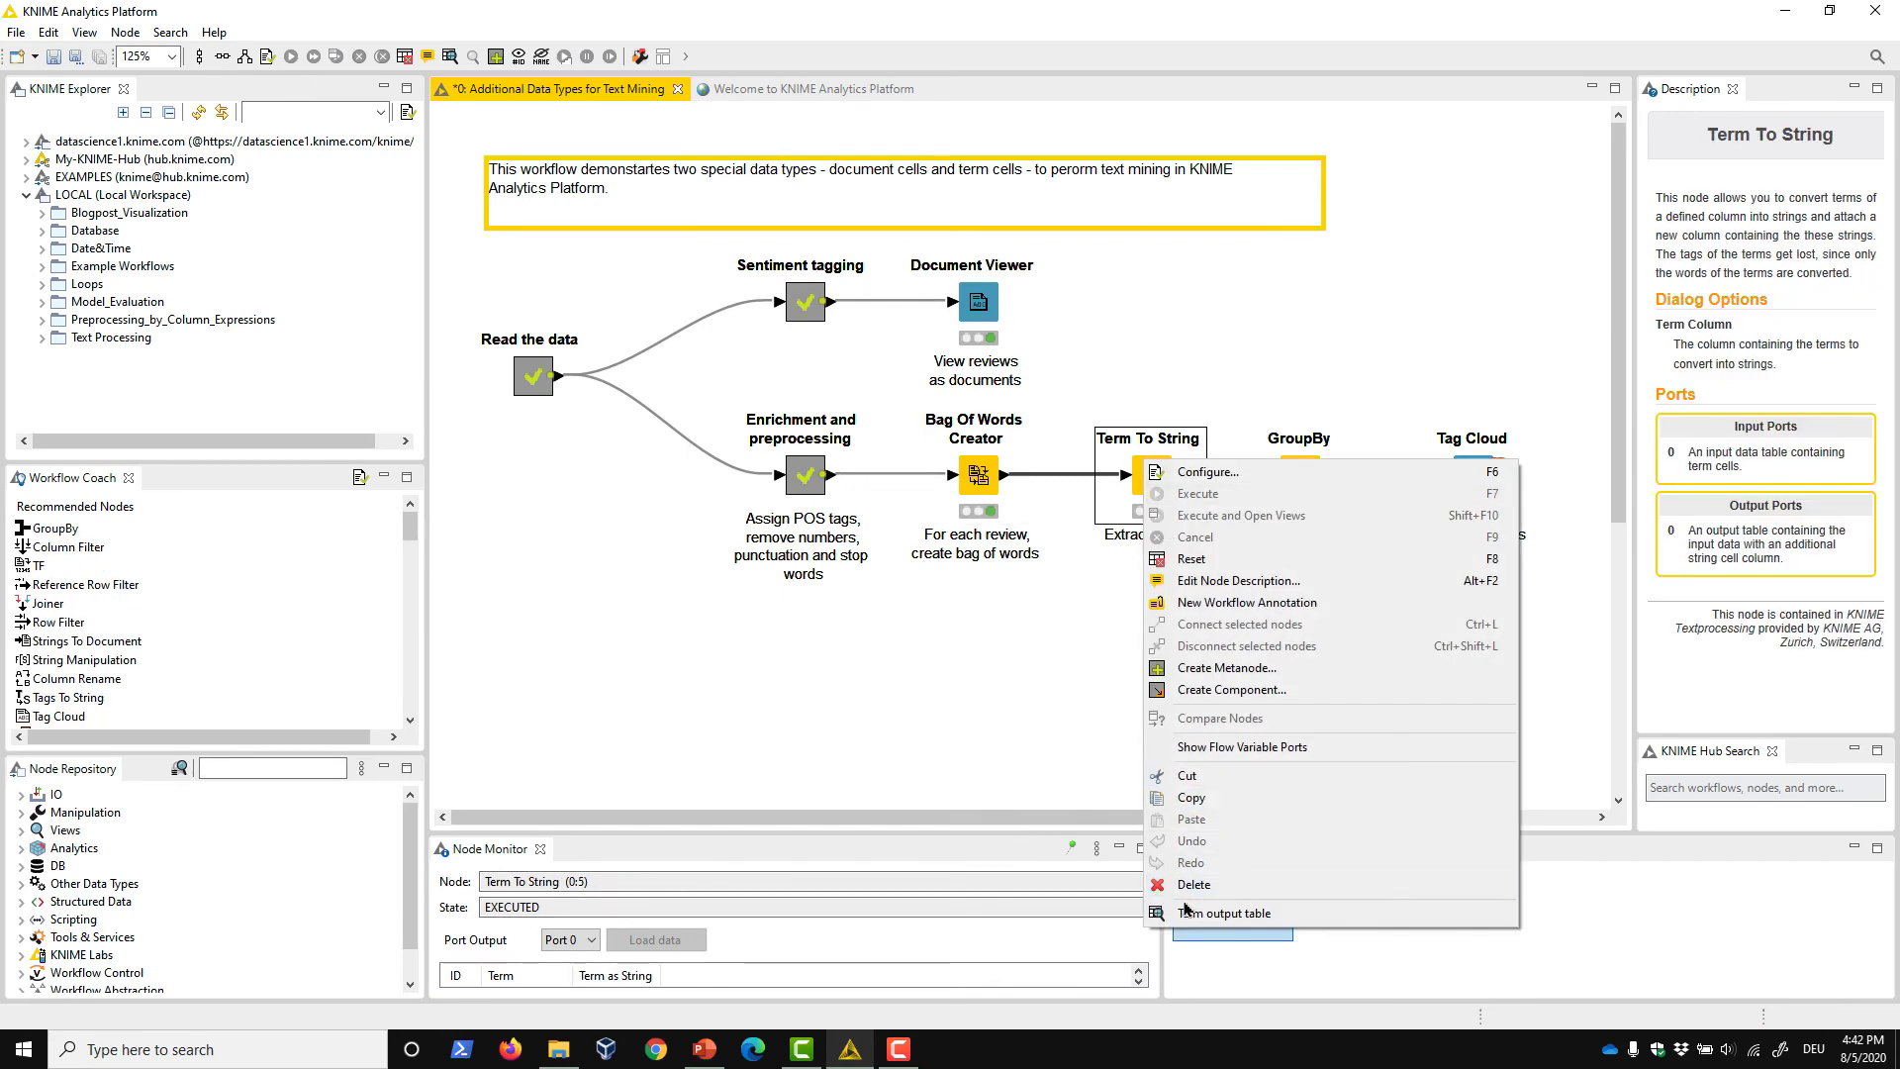
left_click(1225, 912)
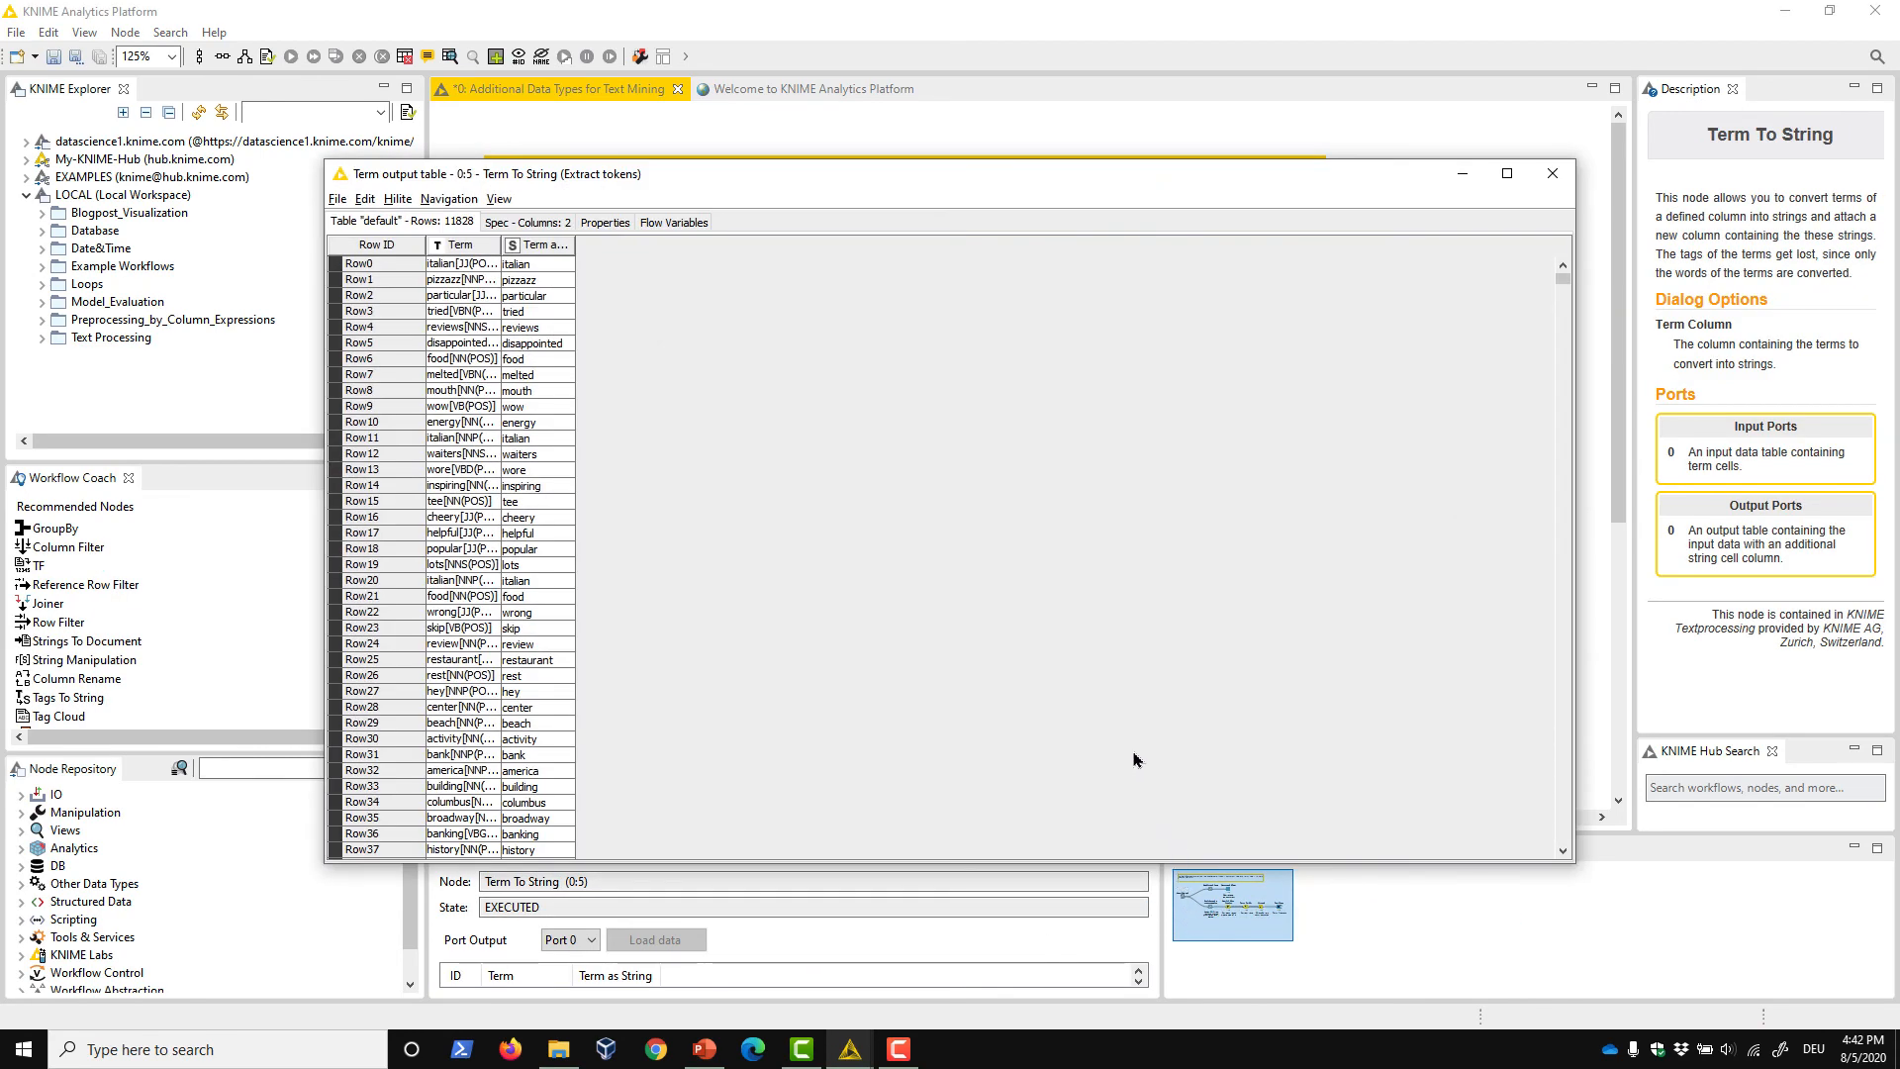
left_click(1552, 174)
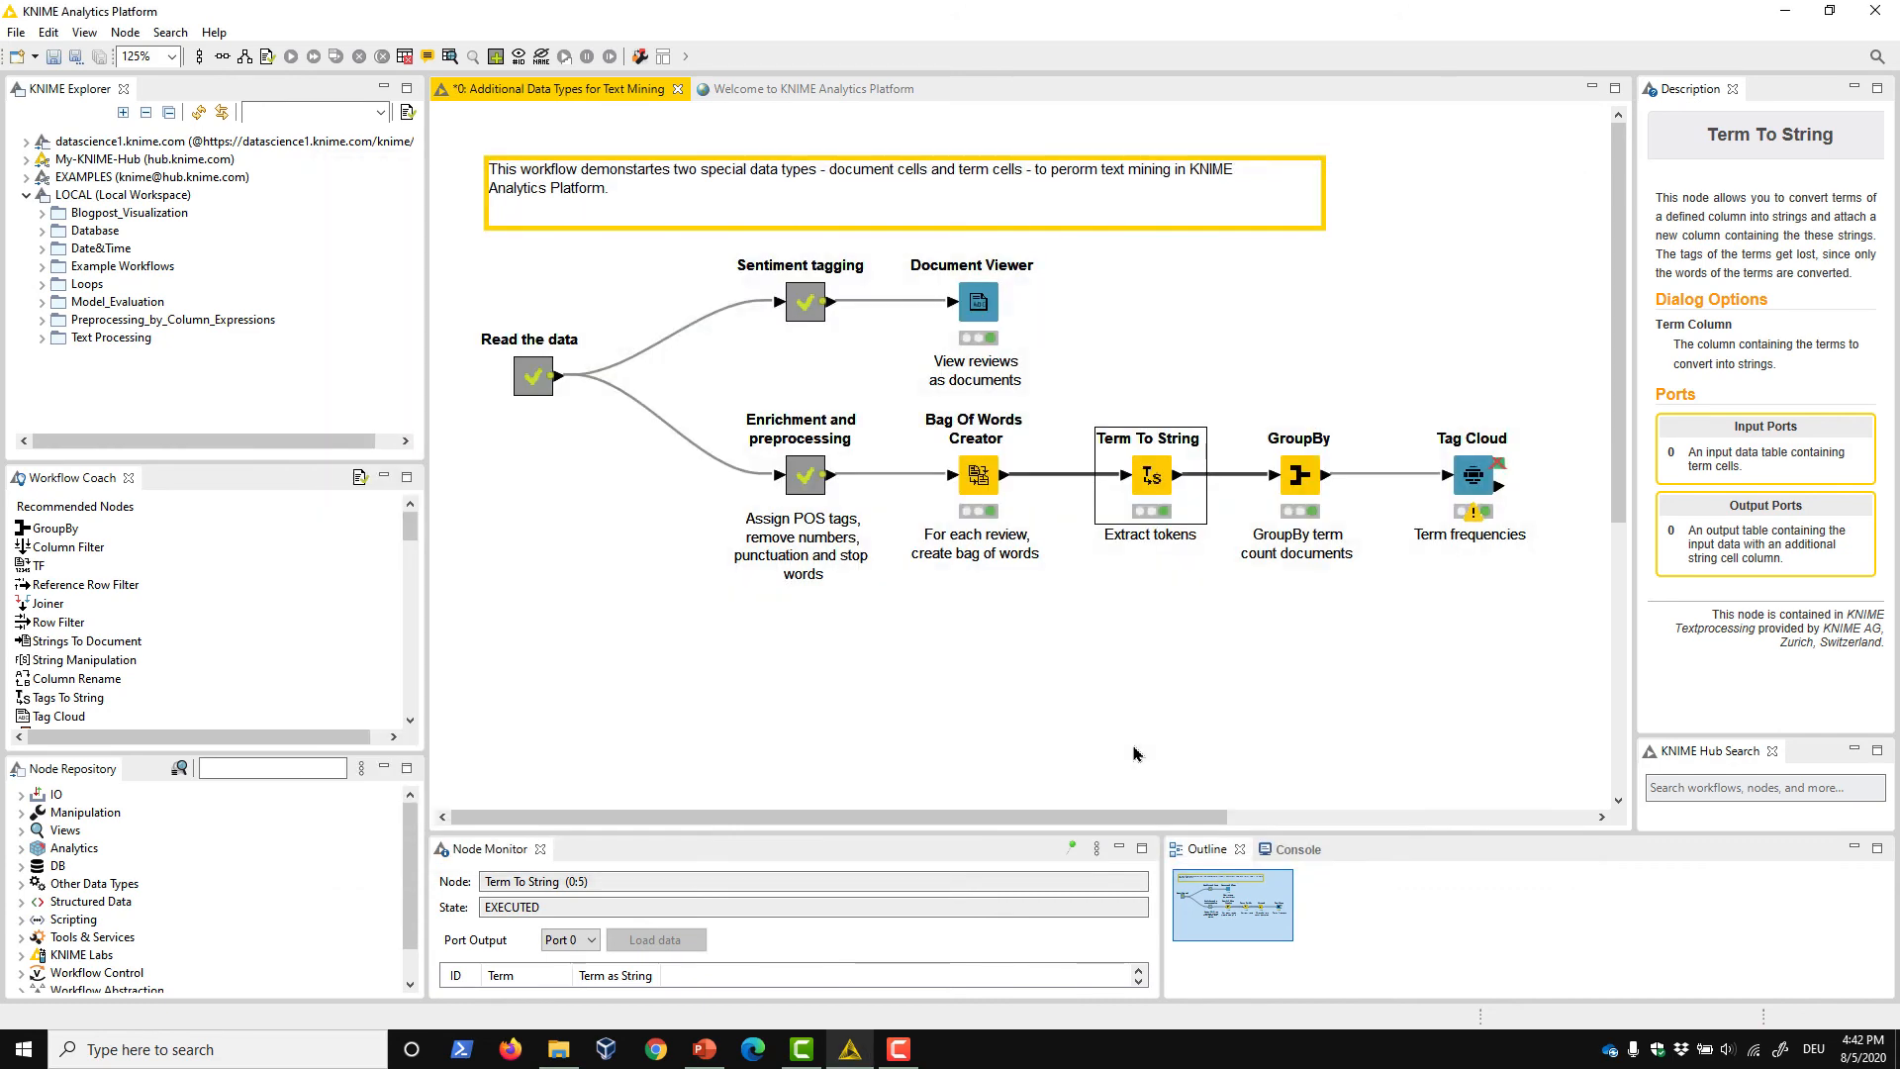